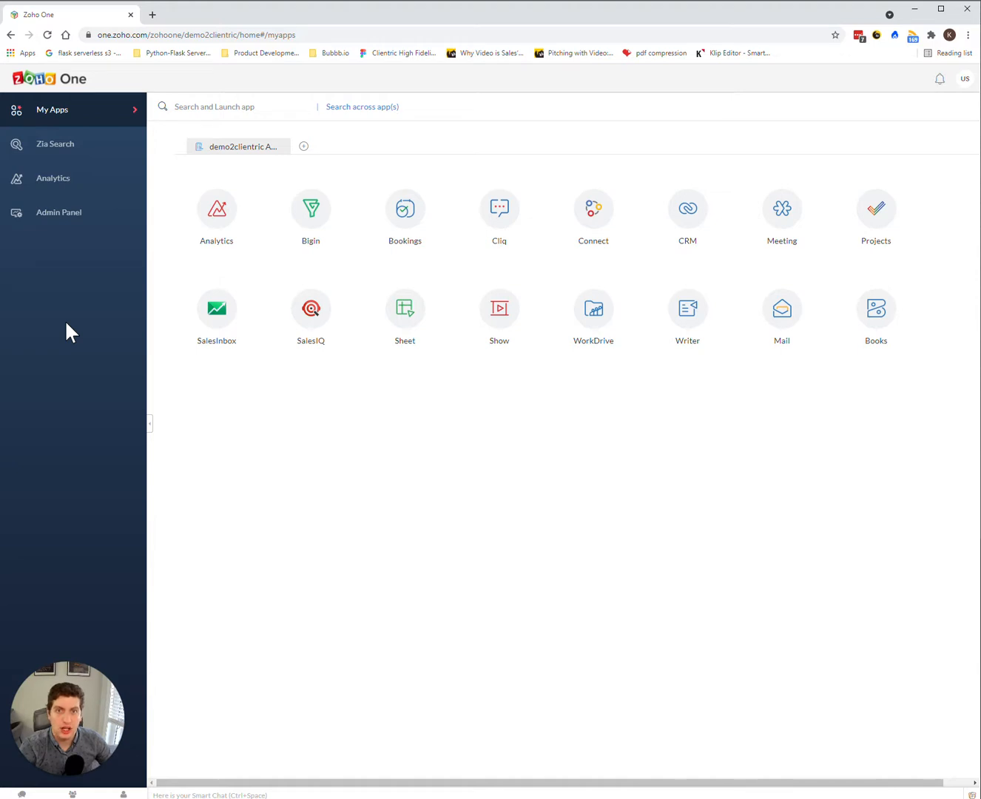
mouse_move(126, 329)
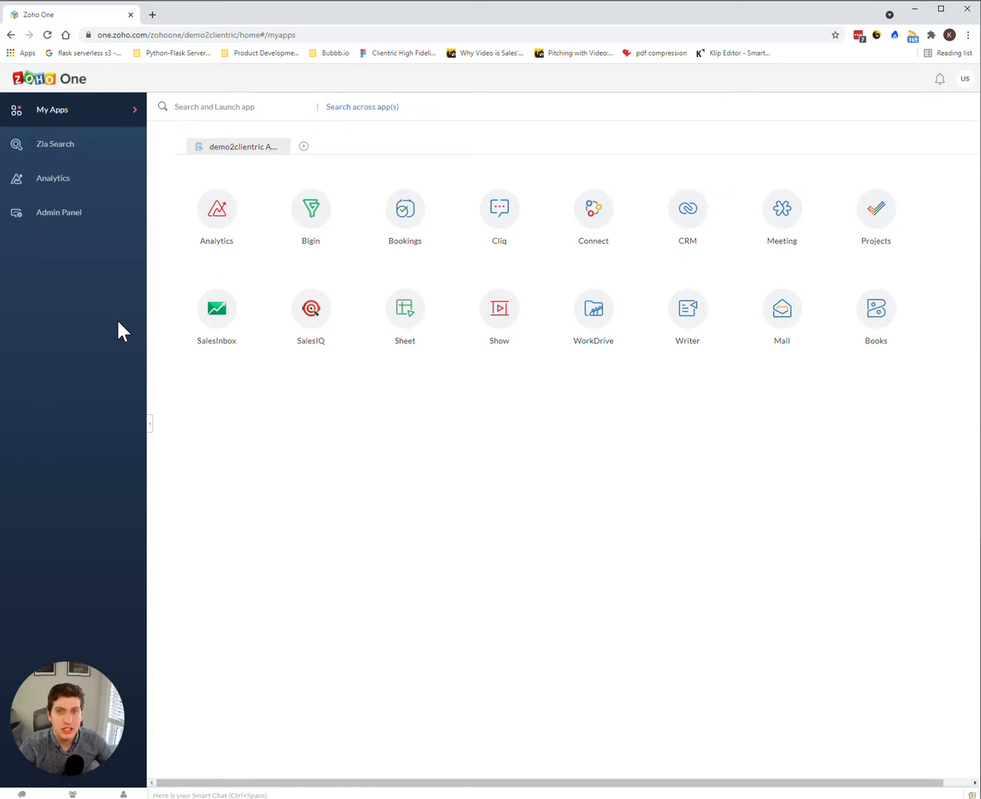
mouse_move(88, 342)
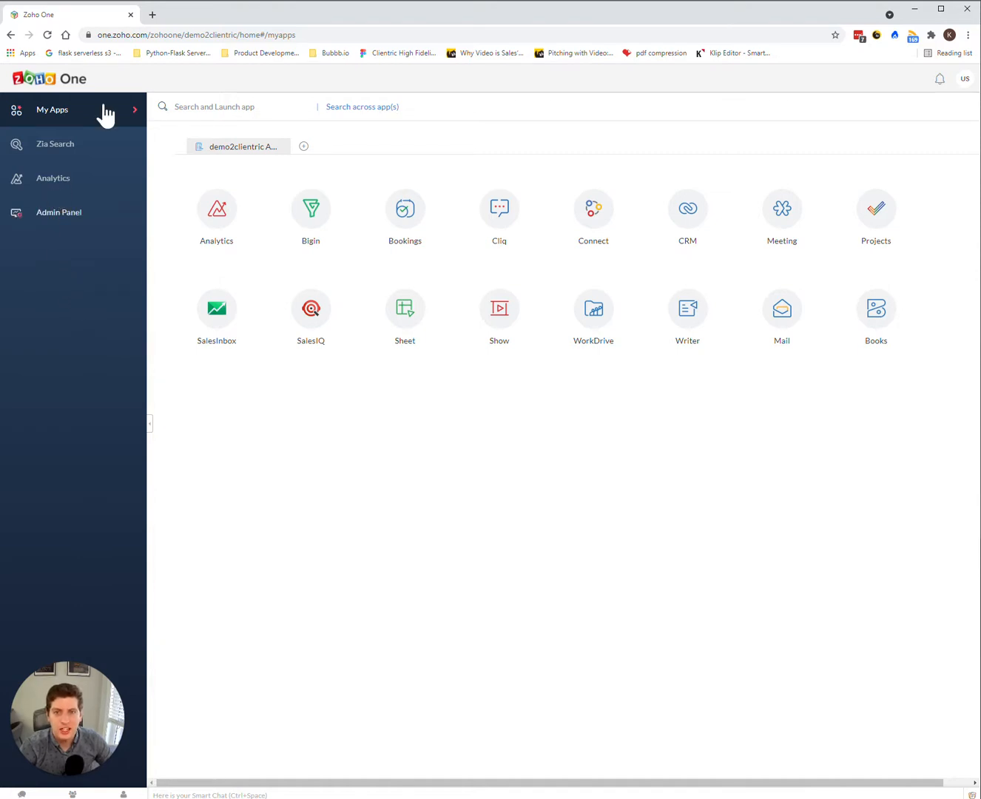
mouse_move(115, 129)
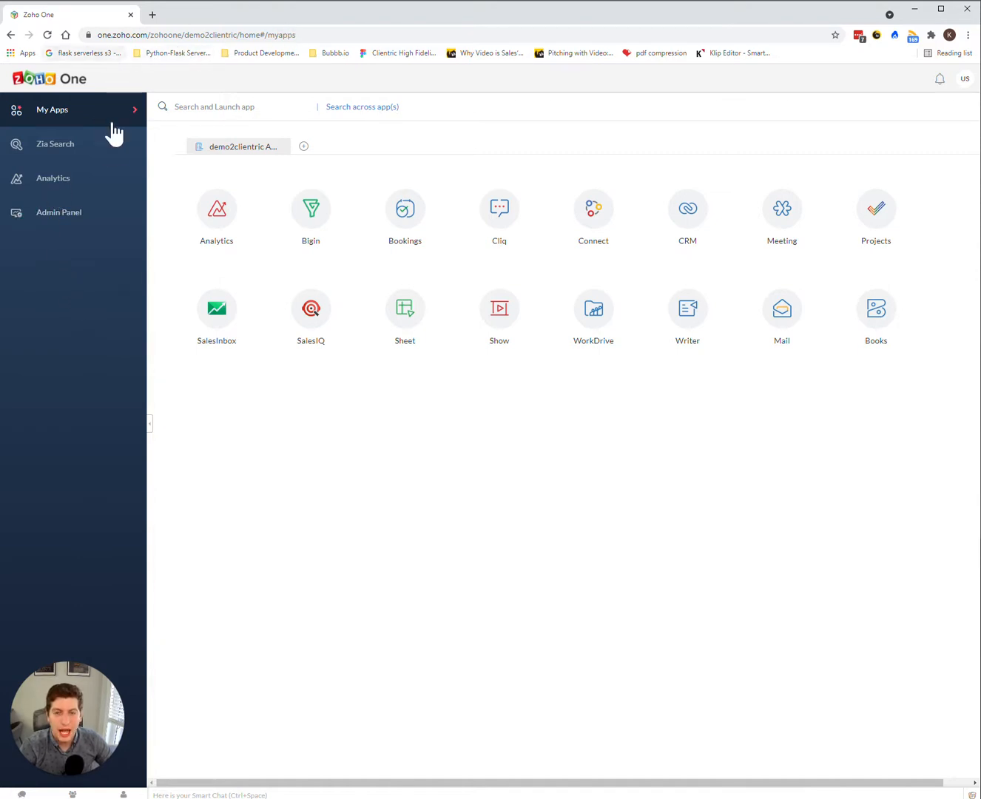
Open the Admin Panel's Users list, which shows one active user
click(58, 212)
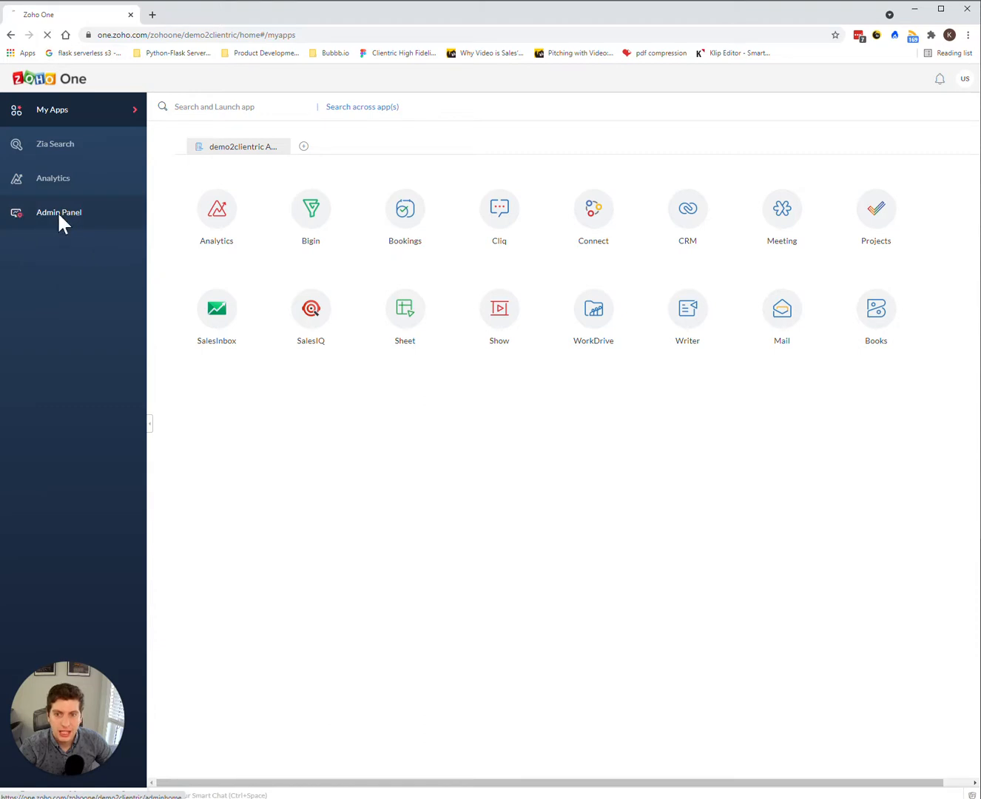
click(59, 213)
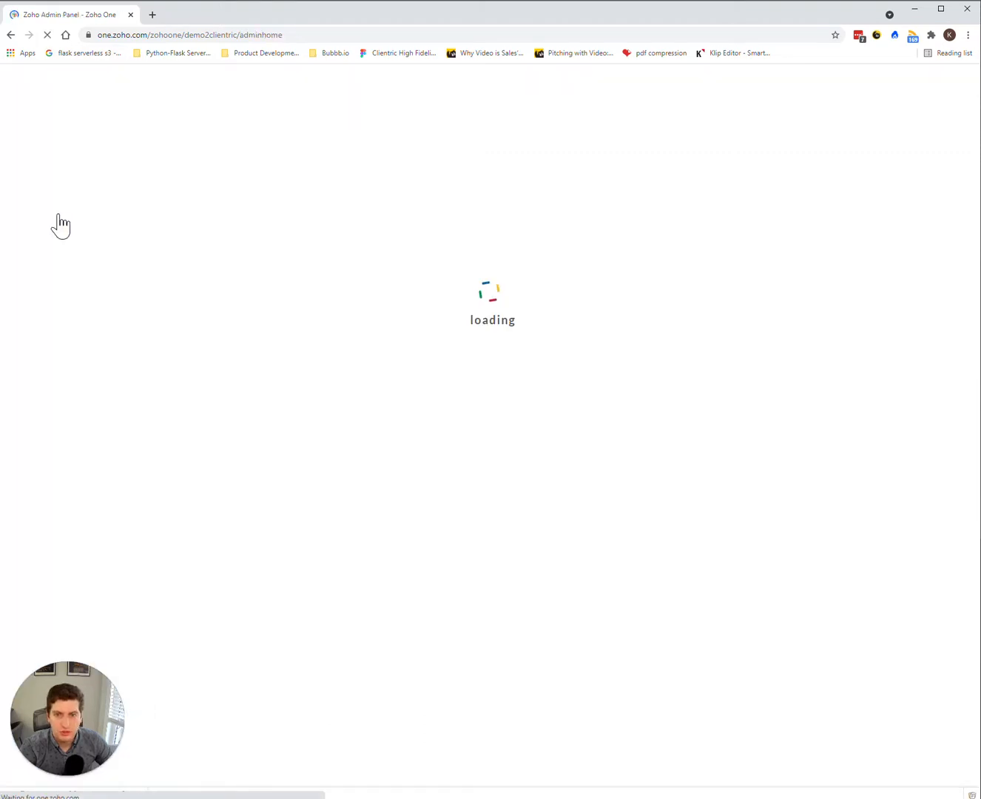
mouse_move(70, 223)
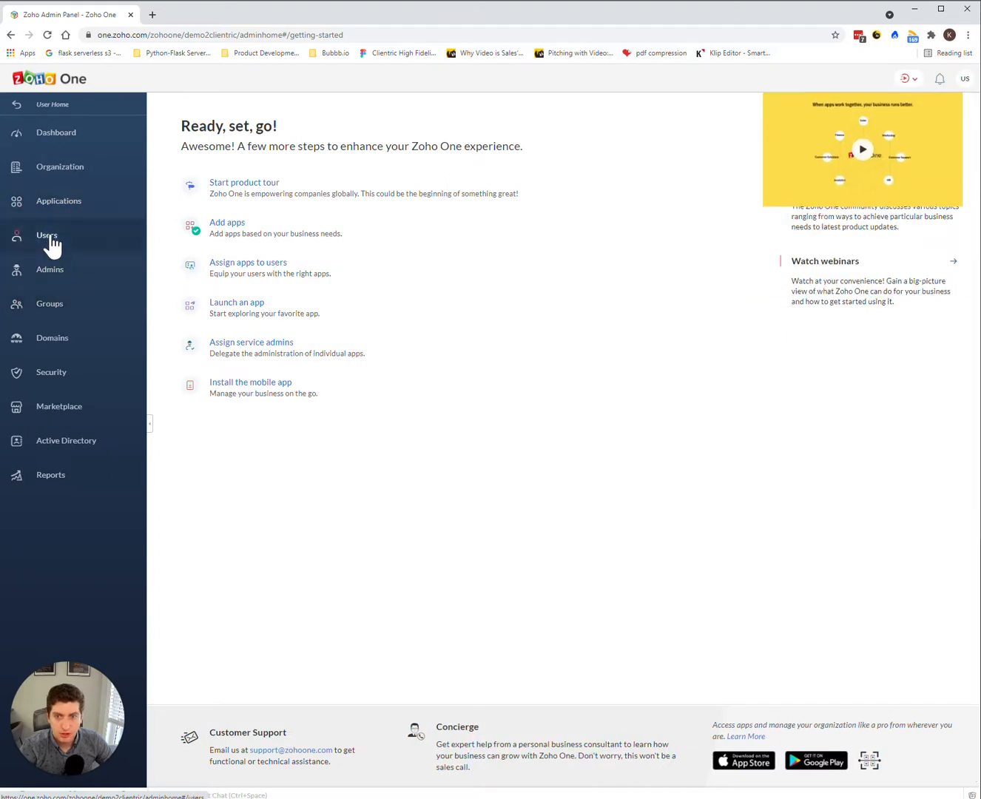
click(47, 235)
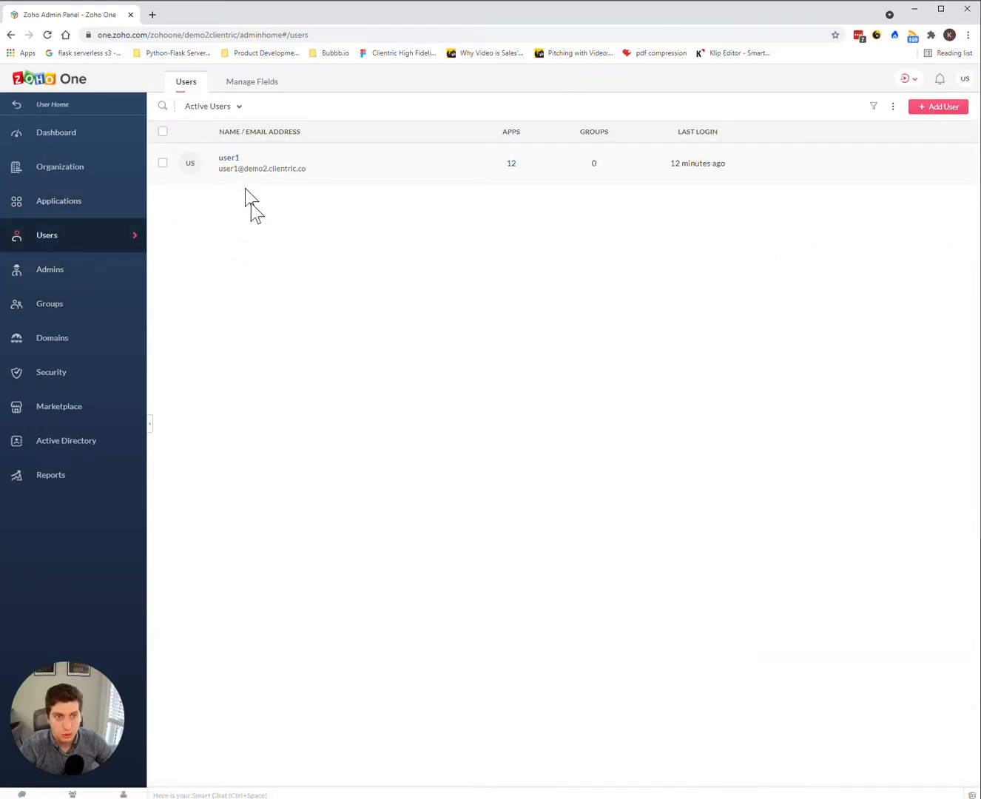
mouse_move(252, 213)
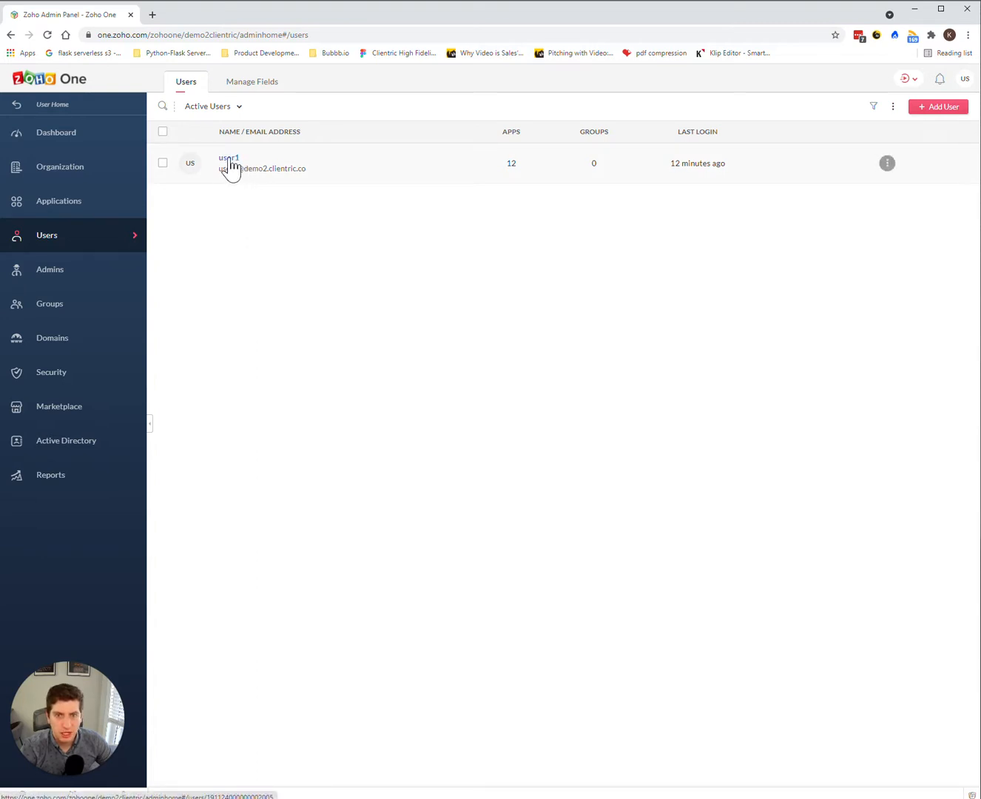
mouse_move(211, 179)
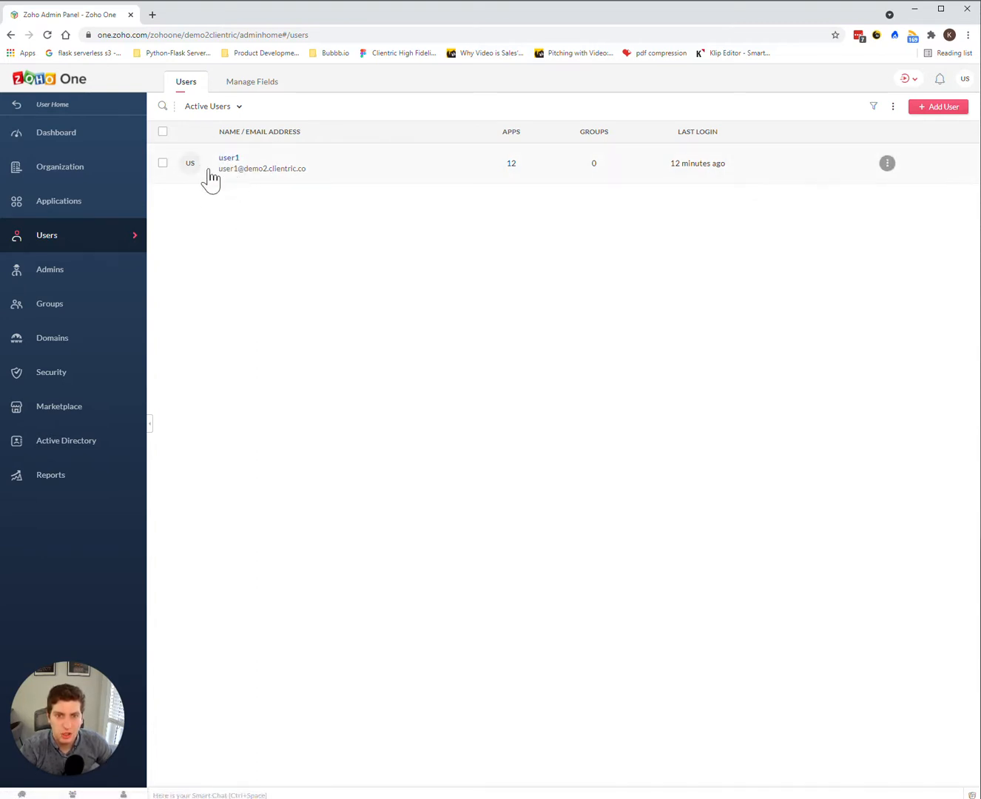
Open the owner's profile on the Applications tab listing twelve assigned apps with roles
click(229, 157)
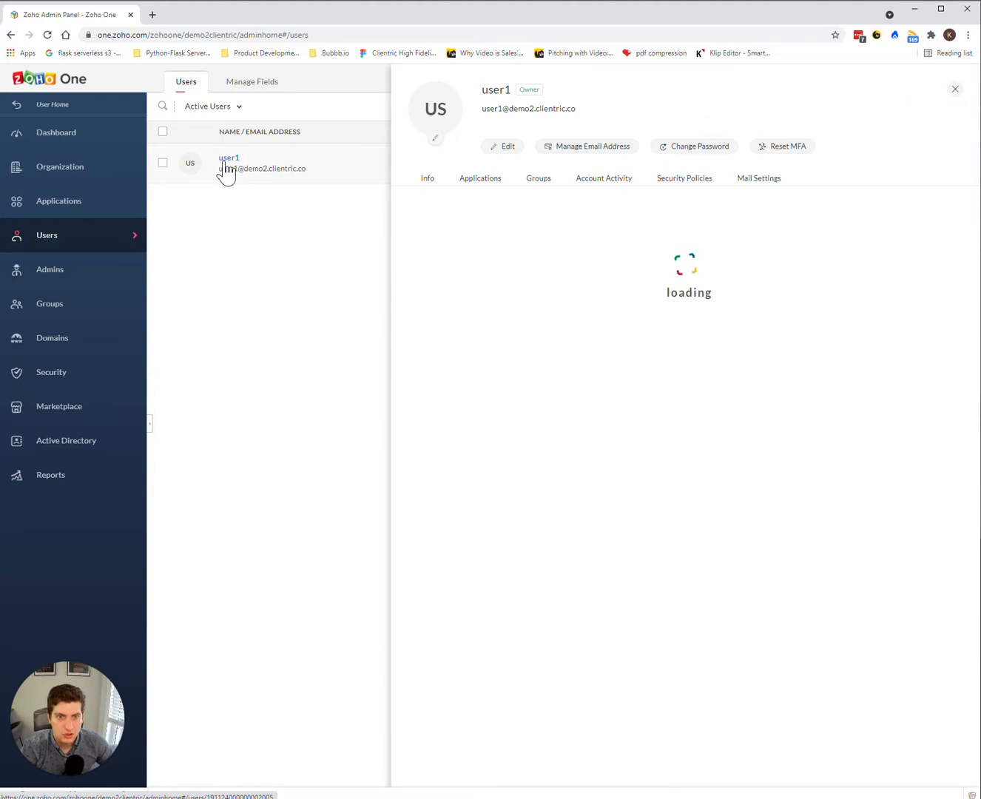
click(480, 177)
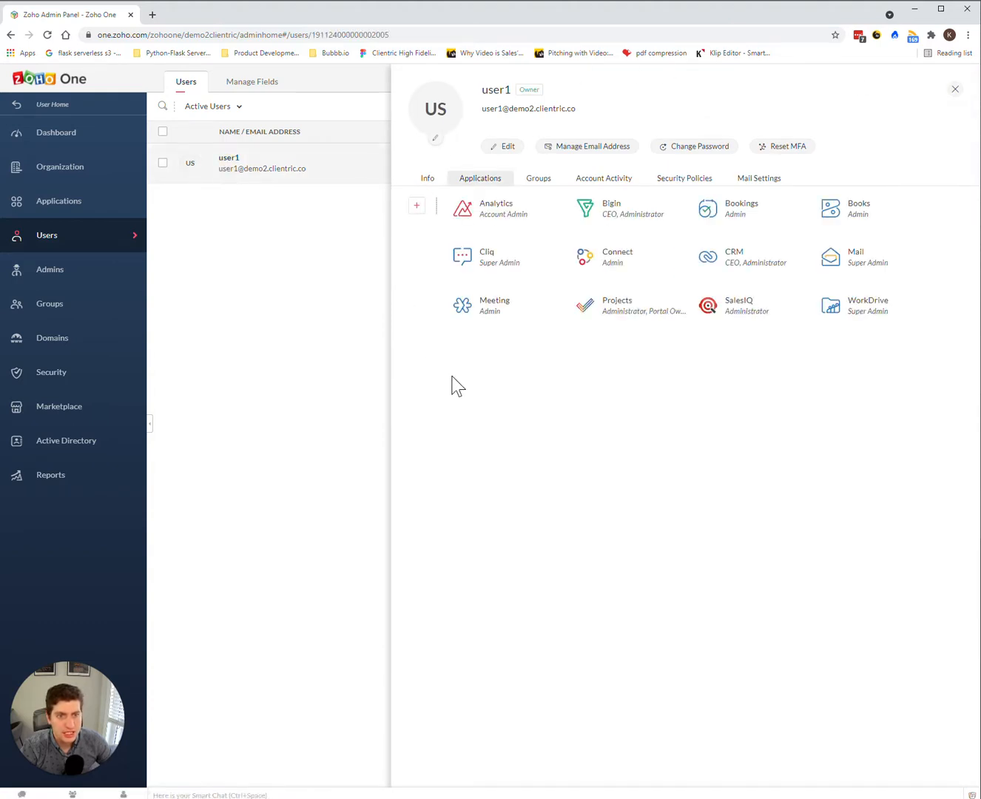
mouse_move(963, 334)
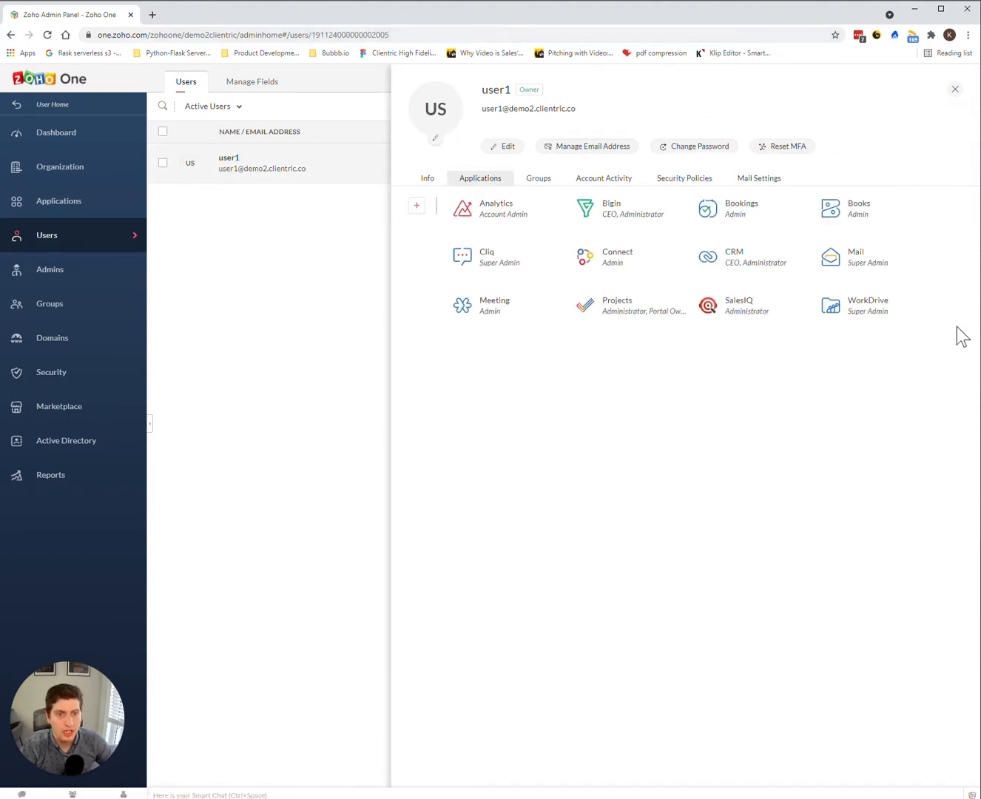
mouse_move(740, 200)
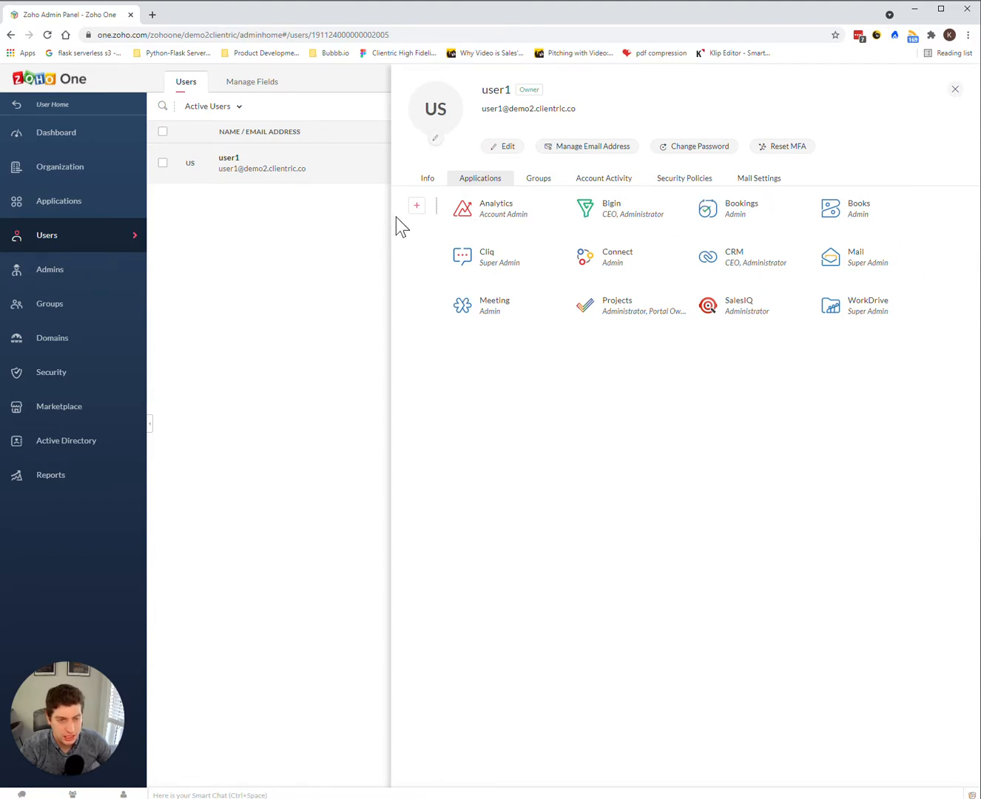
Show the owner's Info tab and highlight their email address
click(427, 178)
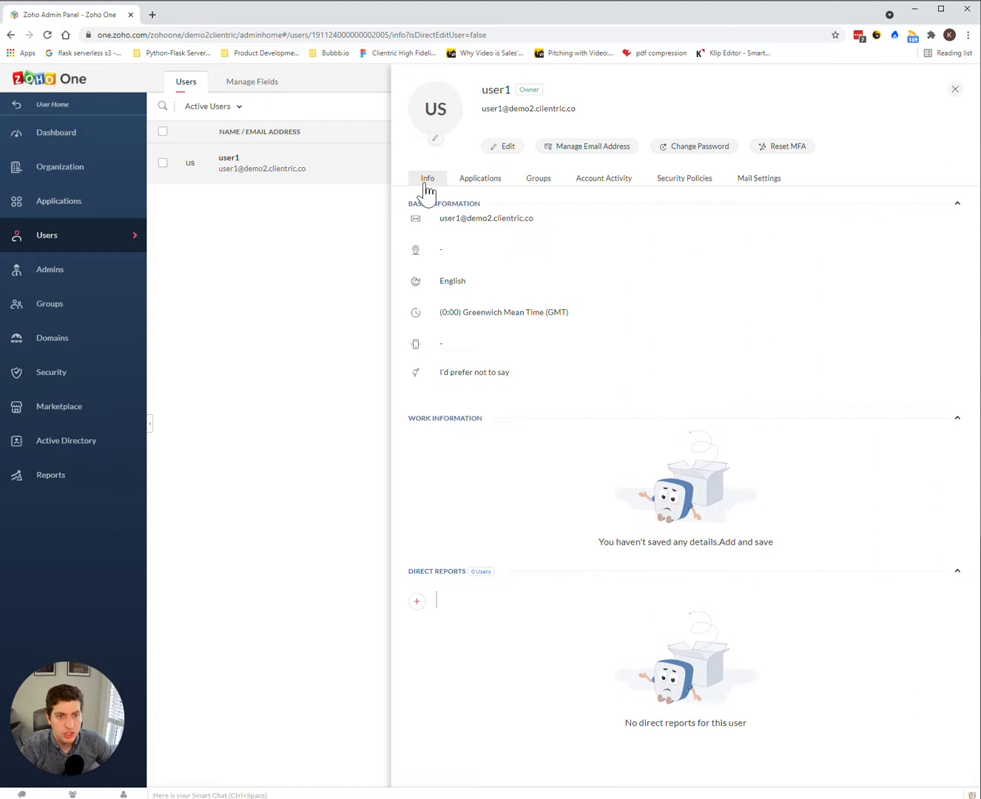
mouse_move(465, 207)
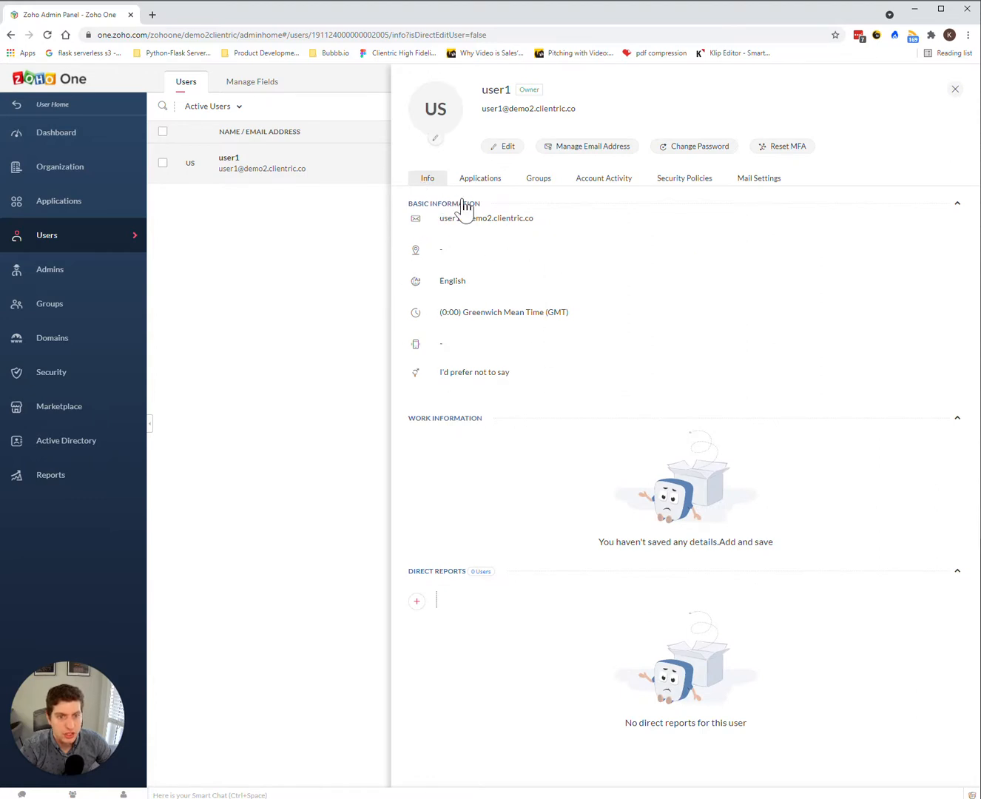
mouse_move(587, 257)
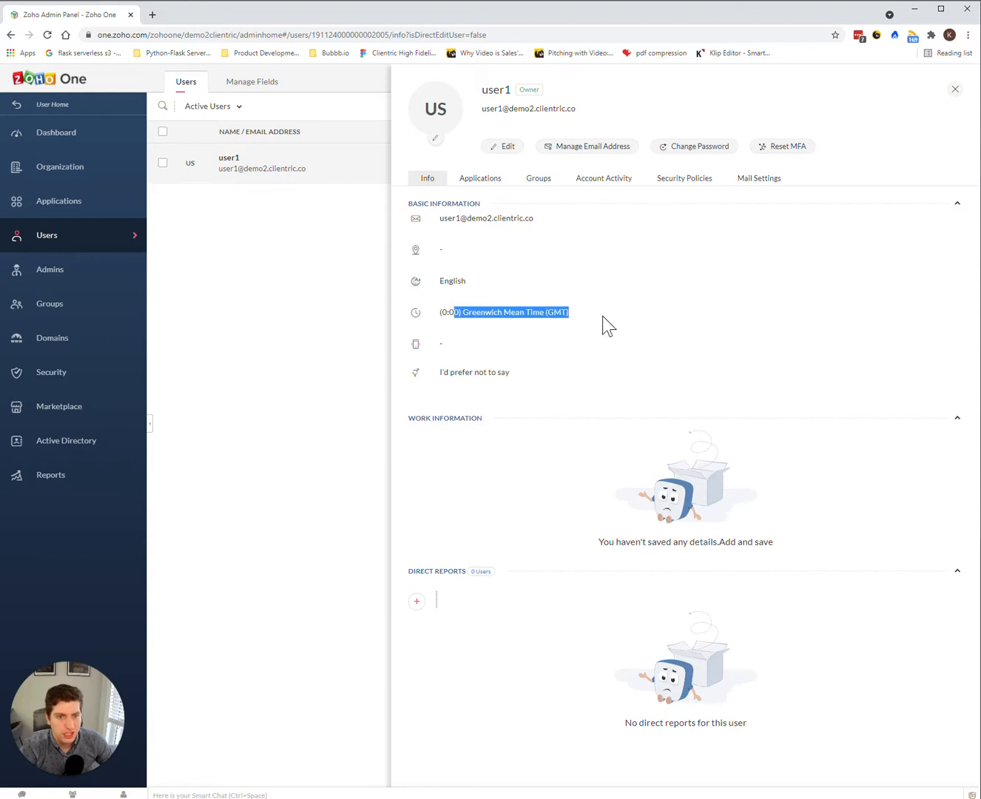
double_click(486, 217)
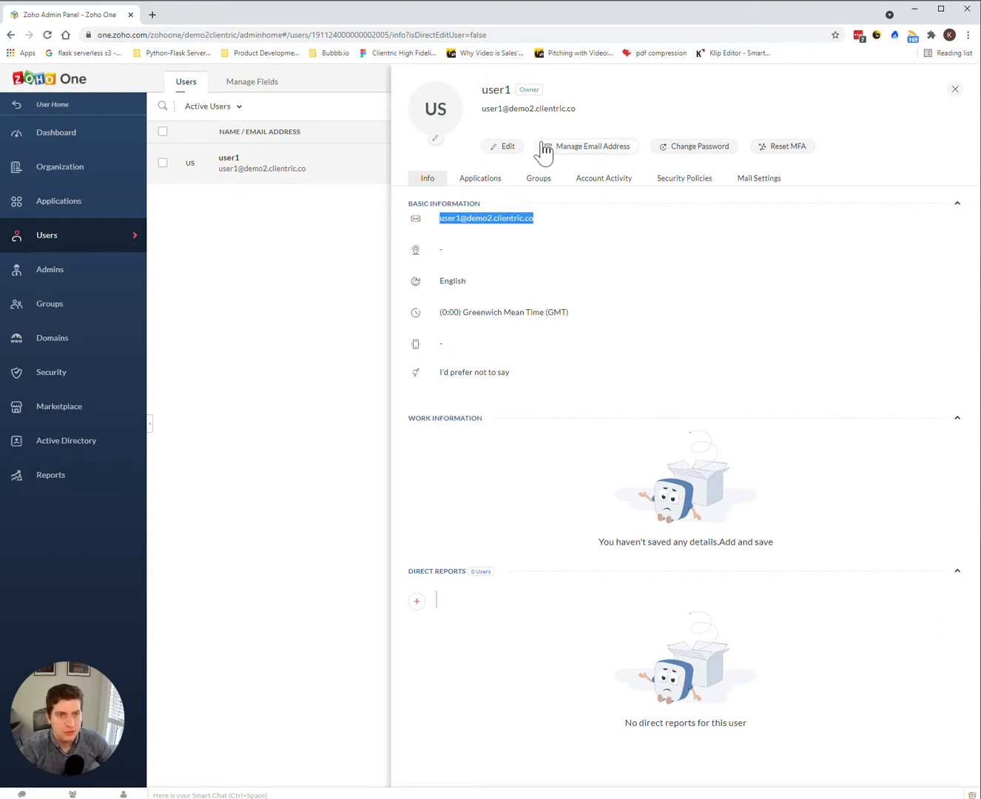
Open the Edit User Profile form with the cursor in Last Name
click(503, 145)
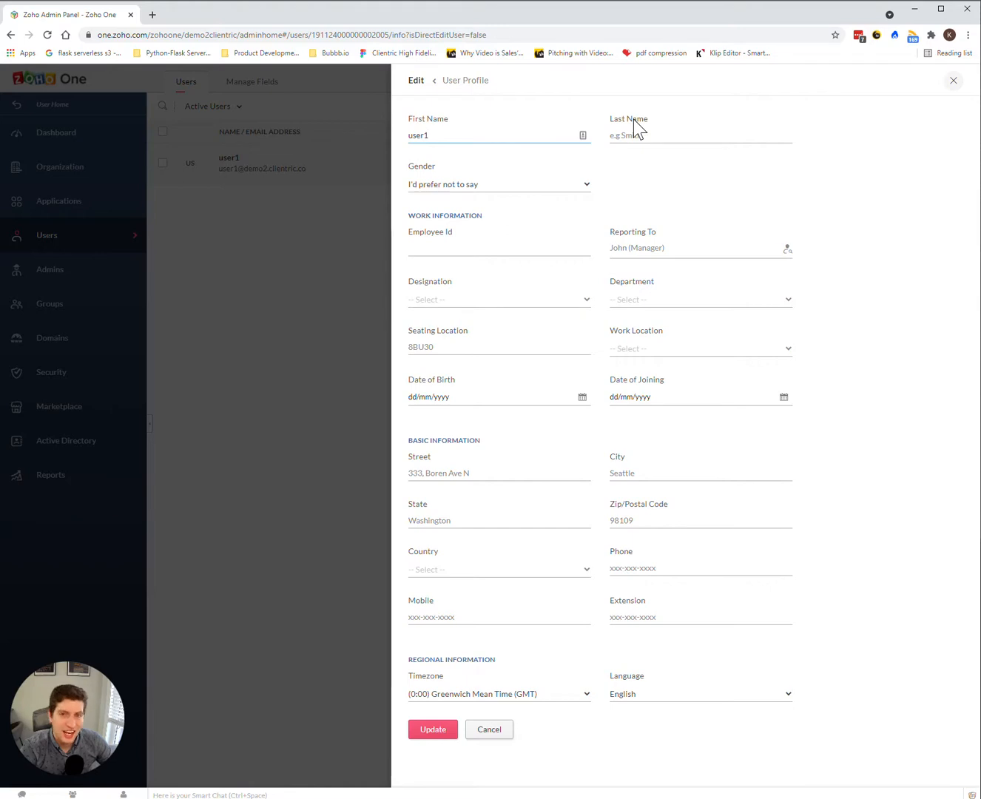
mouse_move(643, 125)
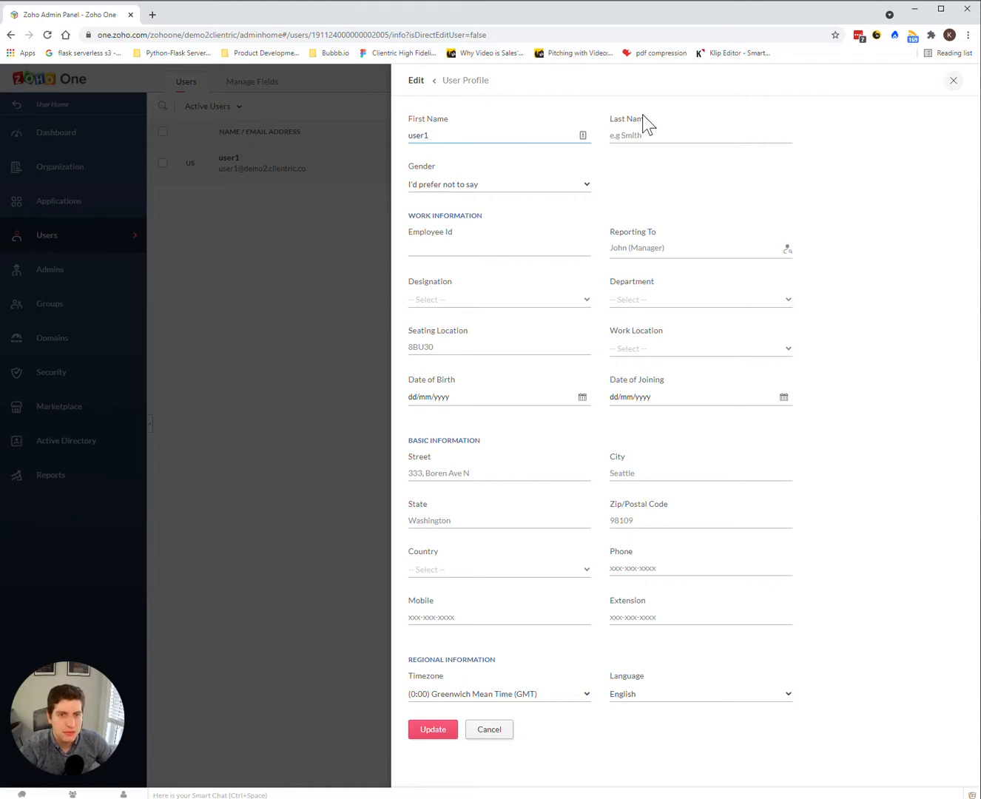
click(499, 136)
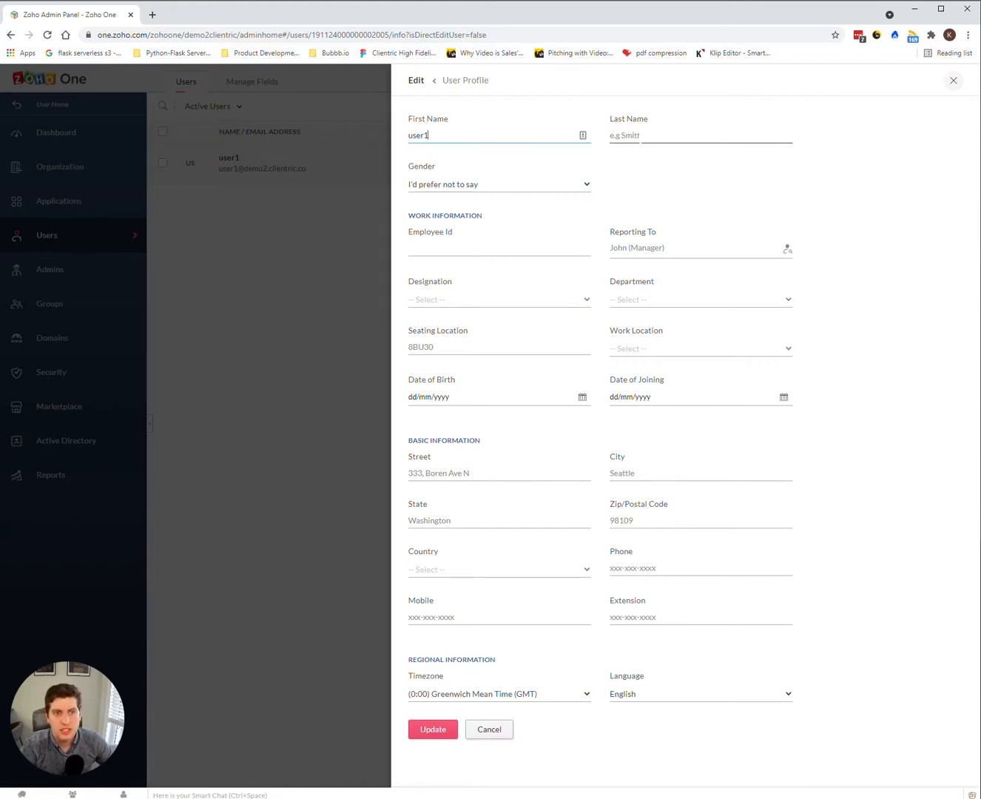
click(700, 136)
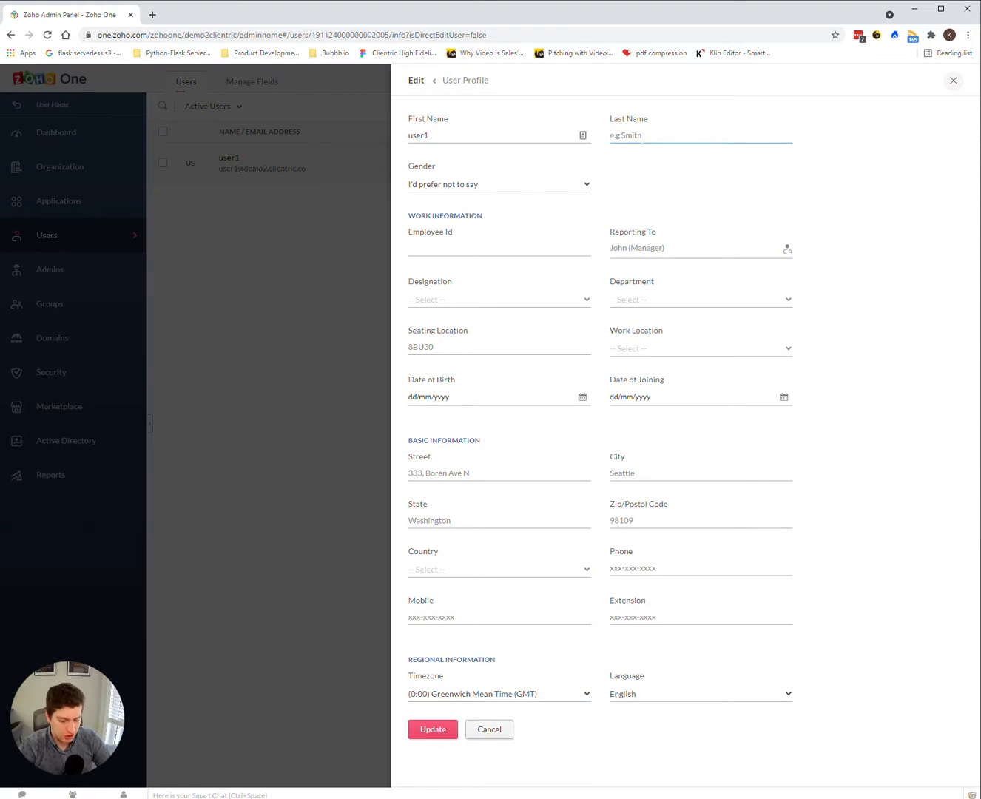
Type 'test' into the form, then close it without pressing Update
text(test)
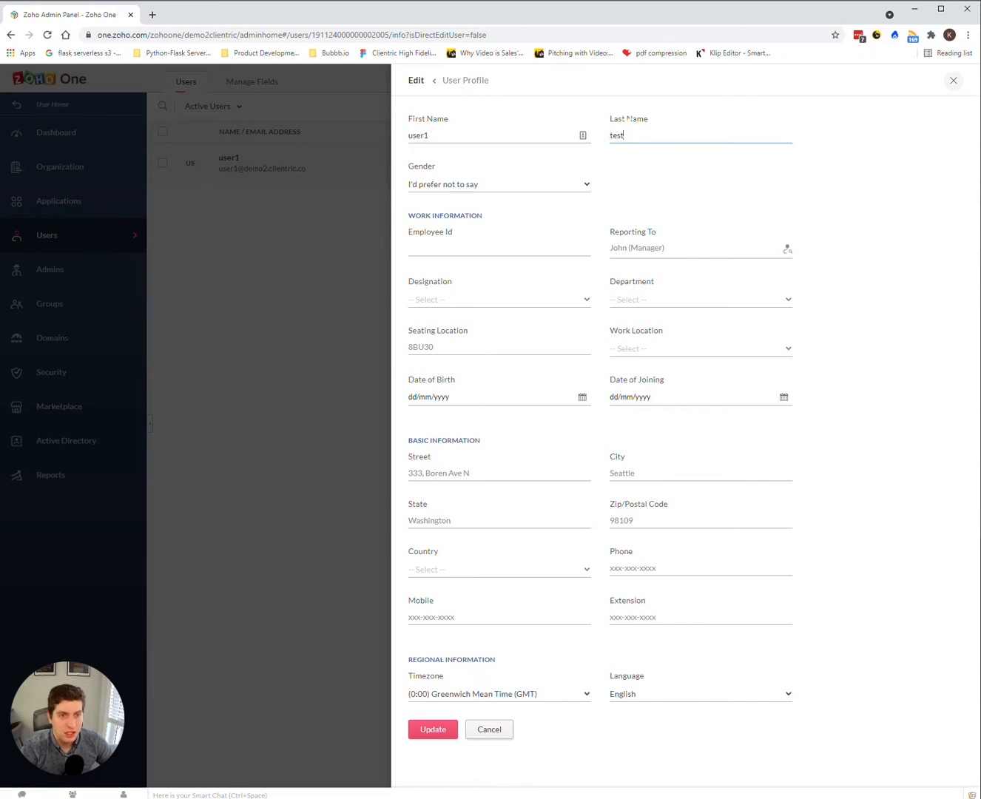
mouse_move(631, 134)
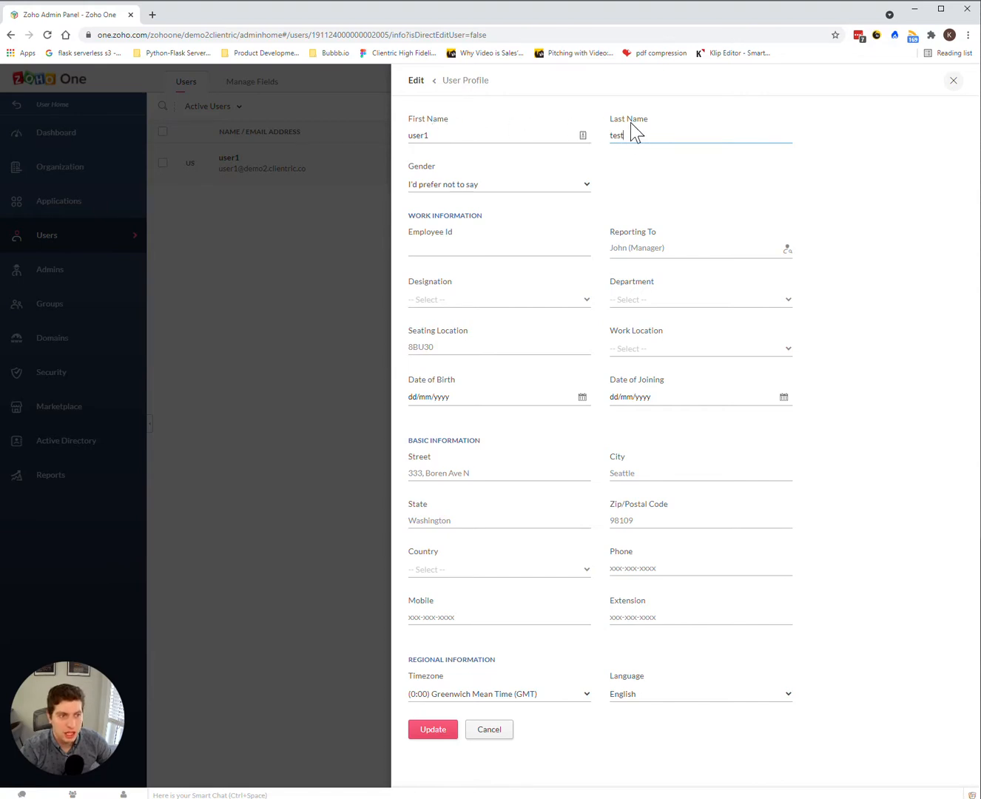
mouse_move(518, 161)
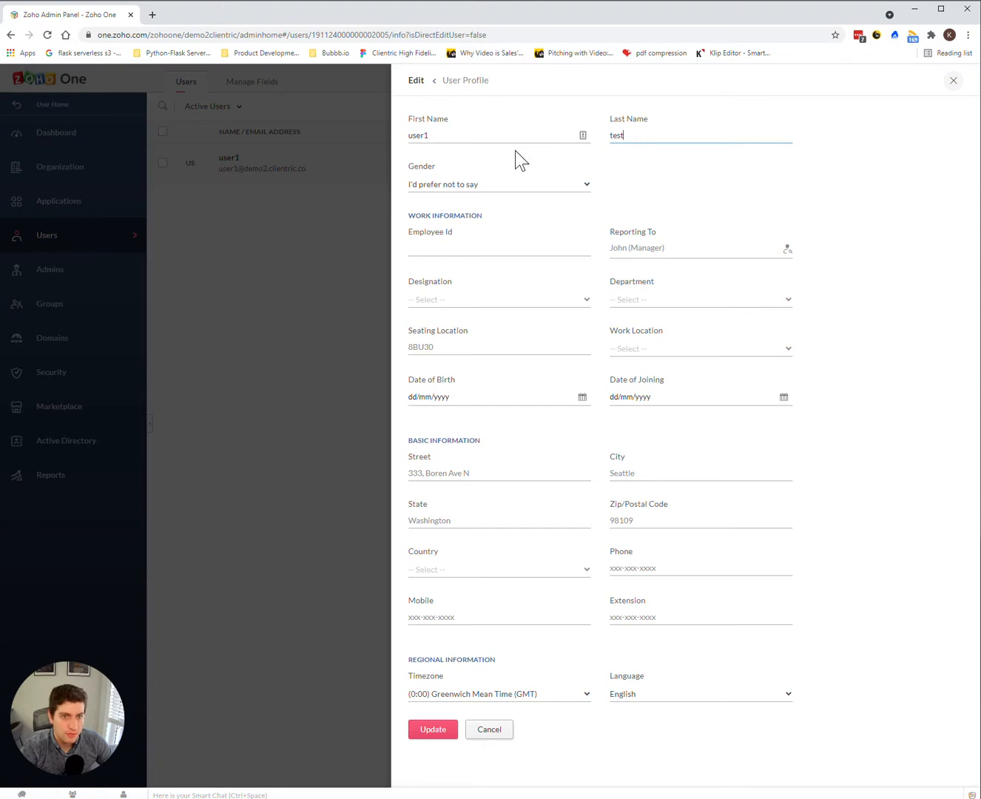
mouse_move(605, 191)
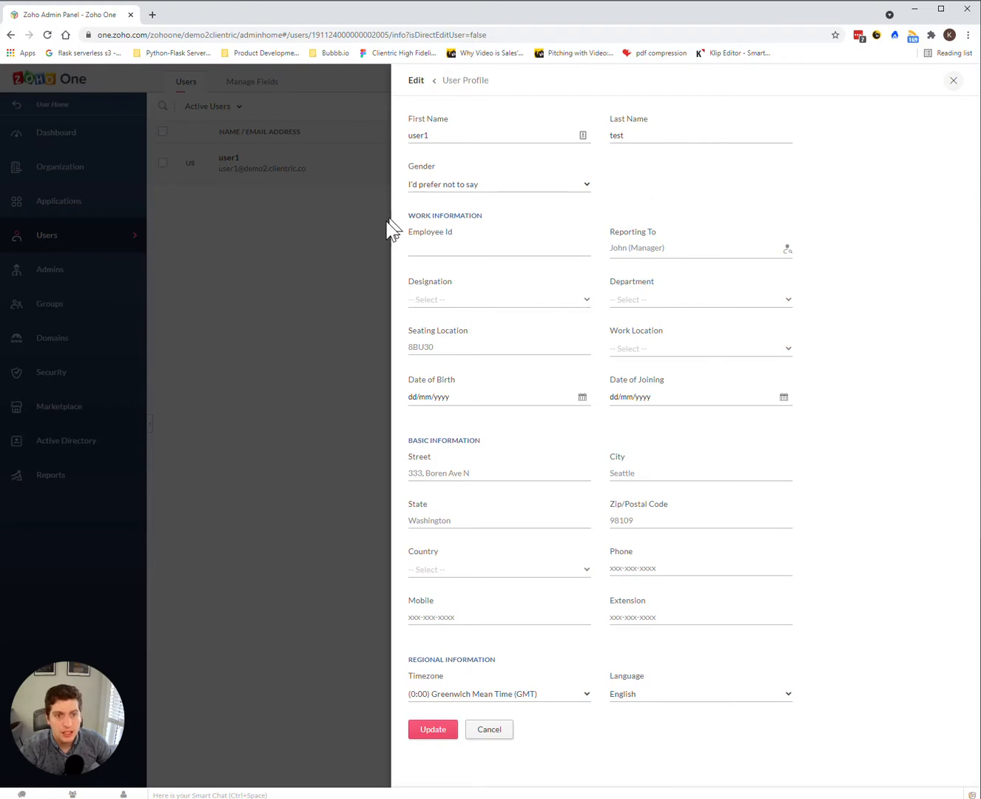
mouse_move(465, 266)
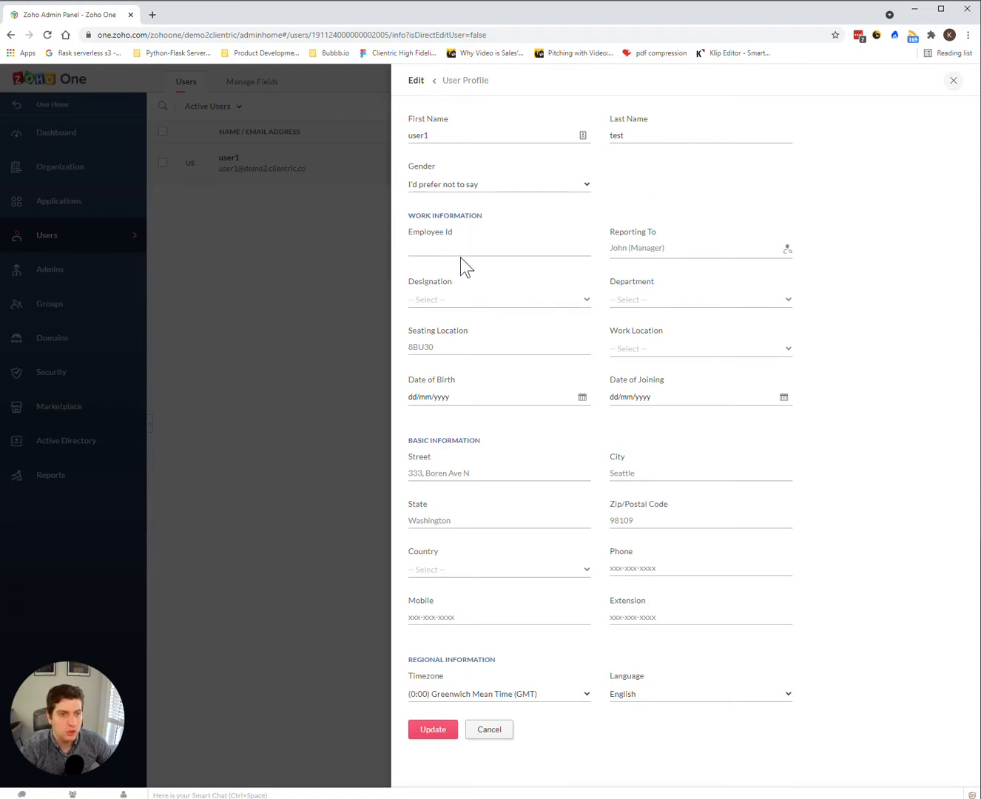
mouse_move(525, 343)
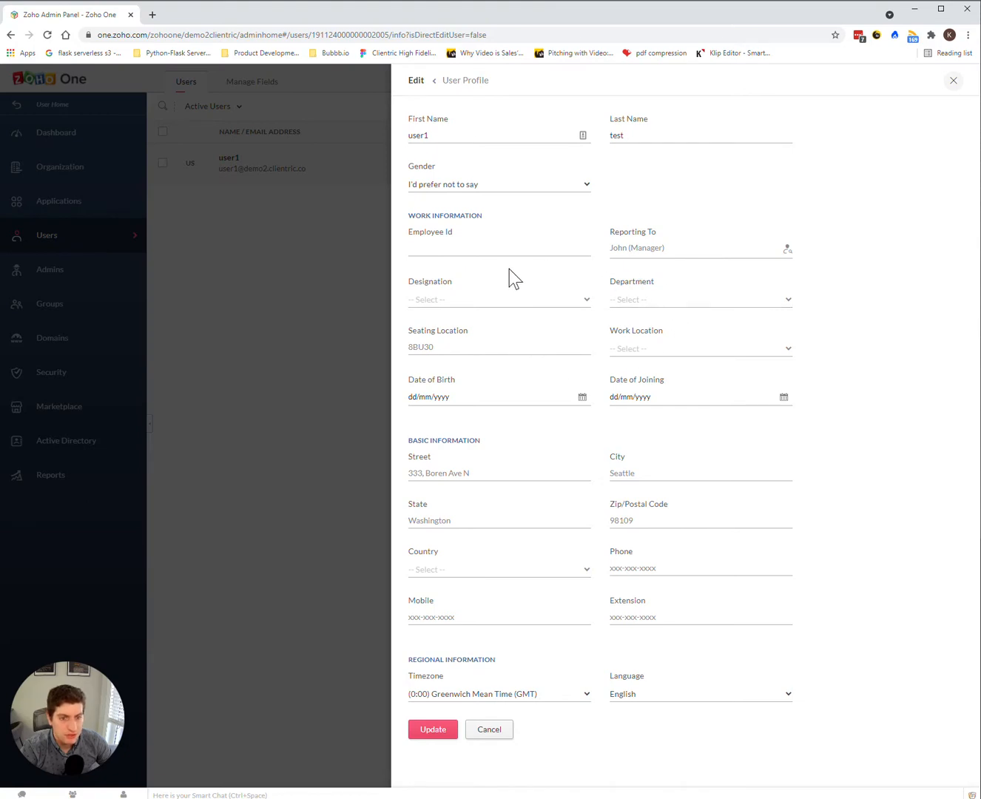
mouse_move(603, 479)
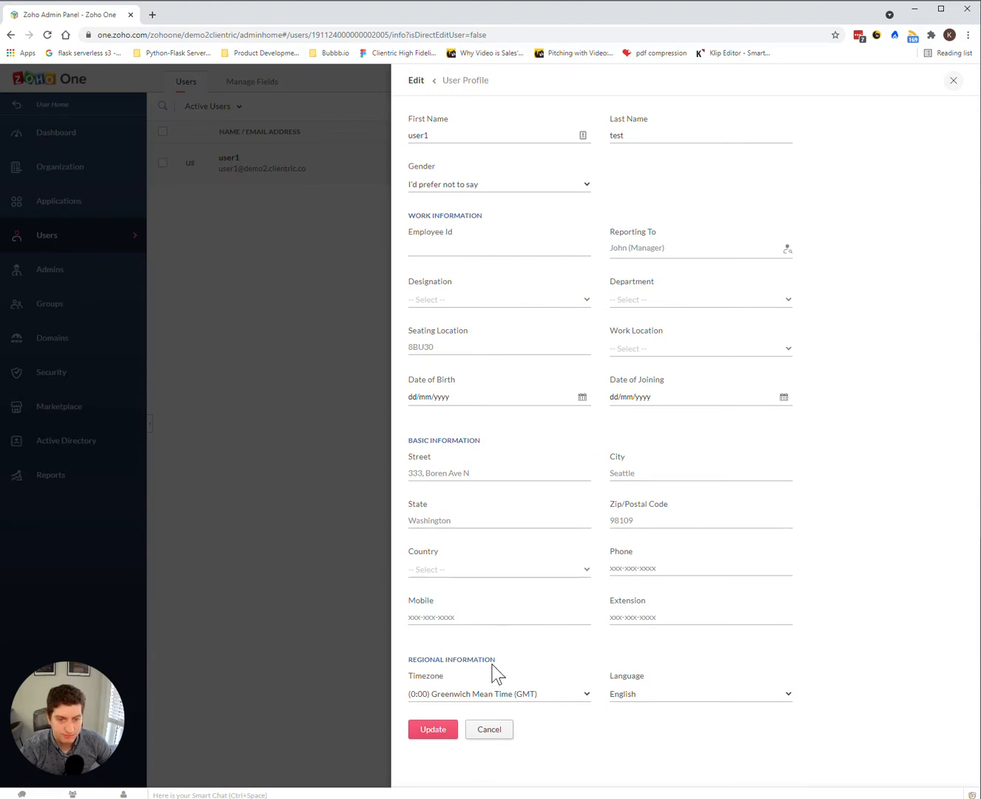
mouse_move(521, 679)
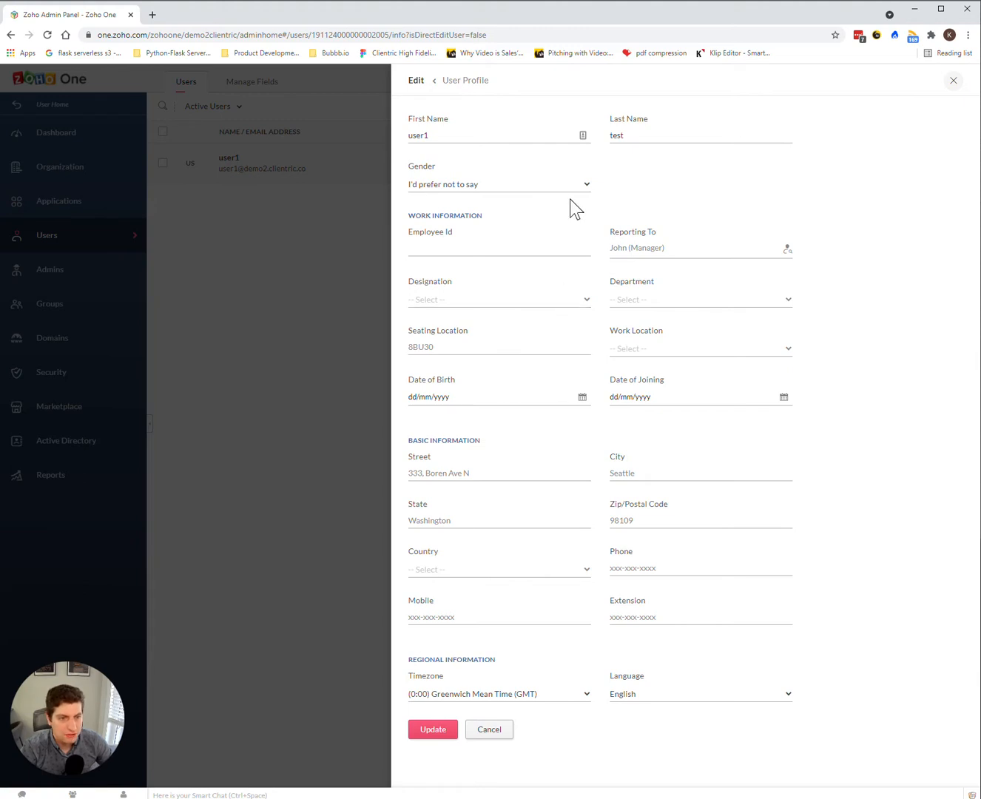
mouse_move(441, 89)
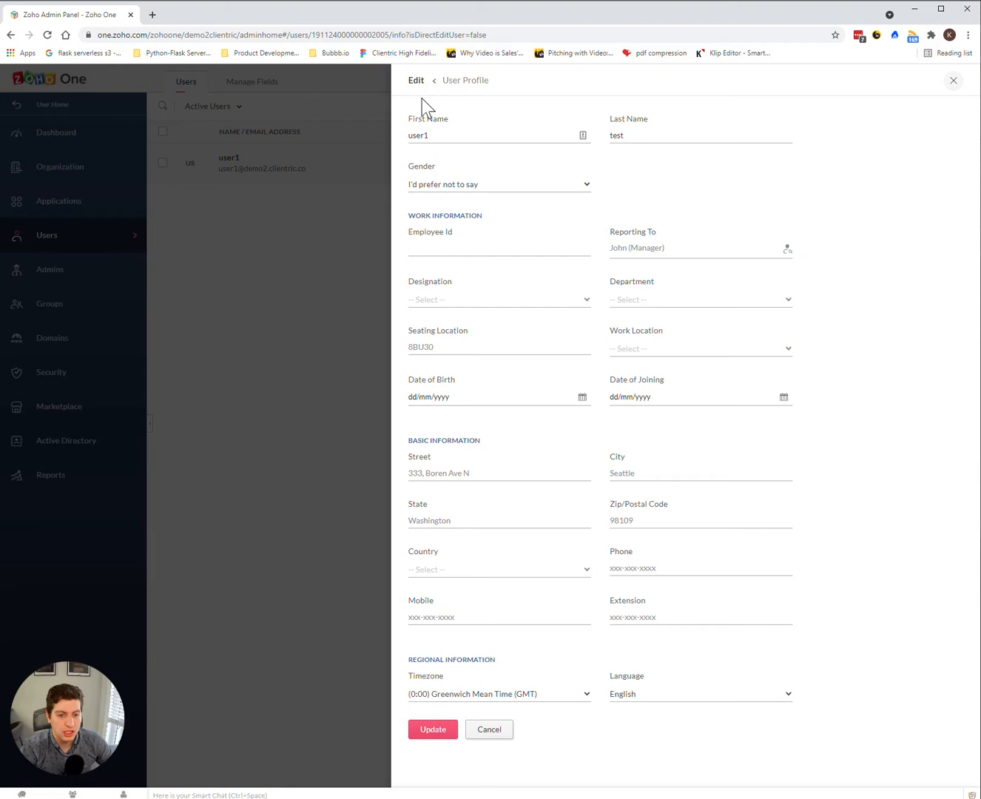
mouse_move(439, 89)
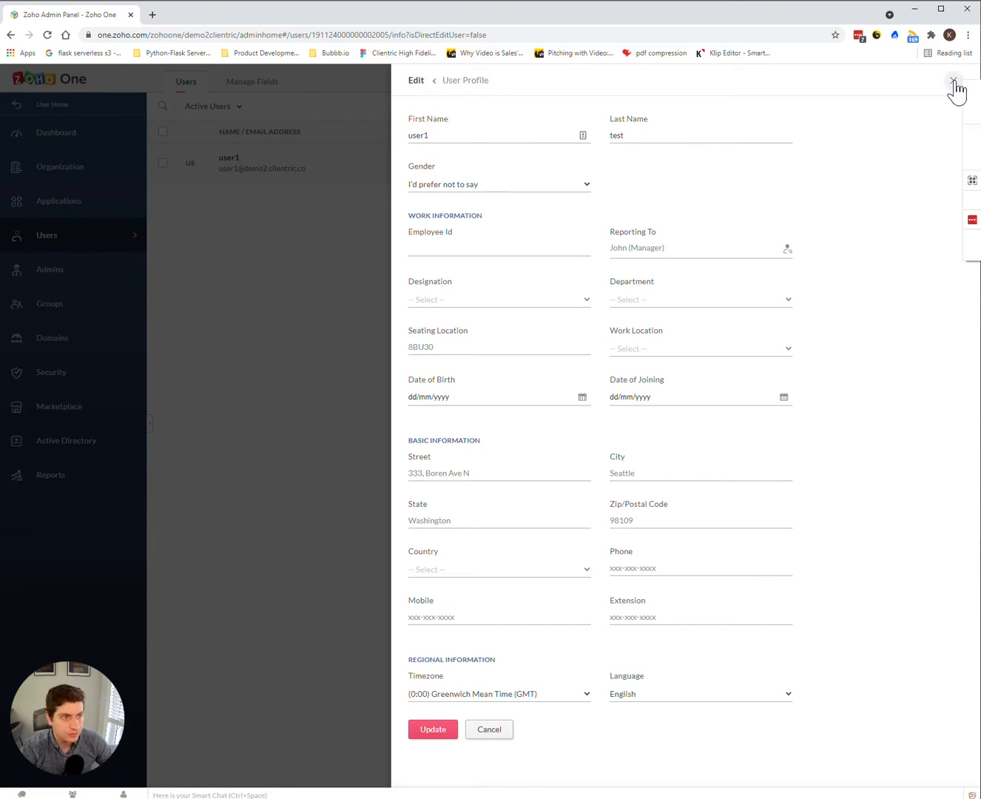
click(954, 80)
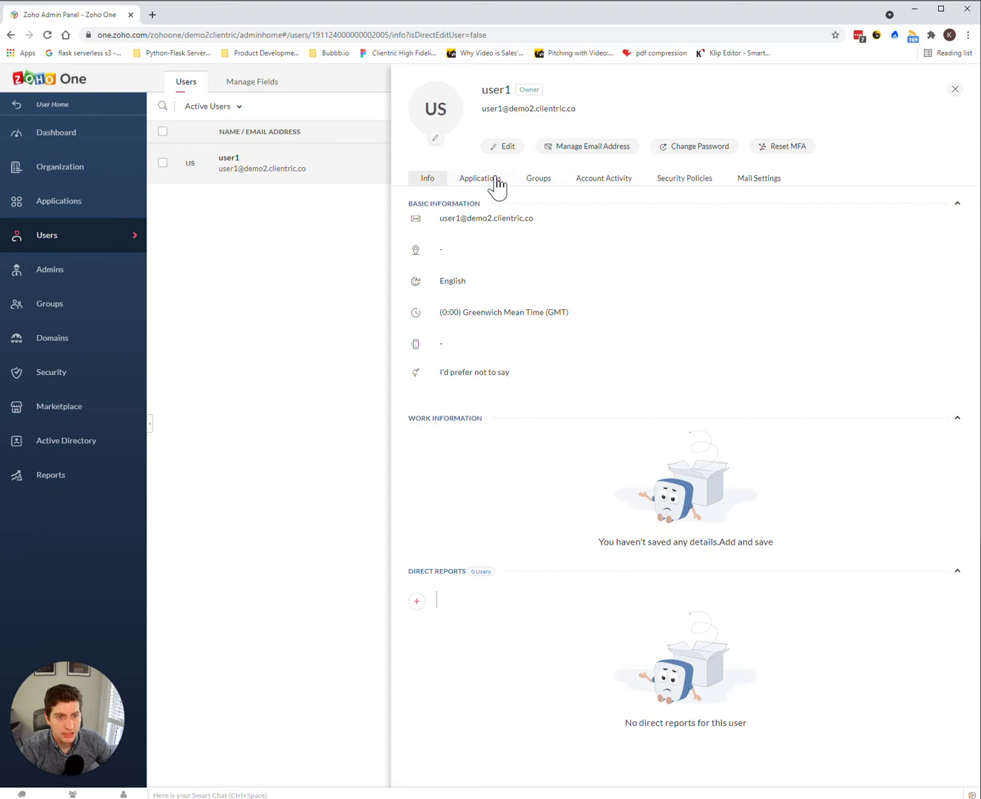
View applications, then open the email manager's add-email form and close it without adding an address
click(480, 179)
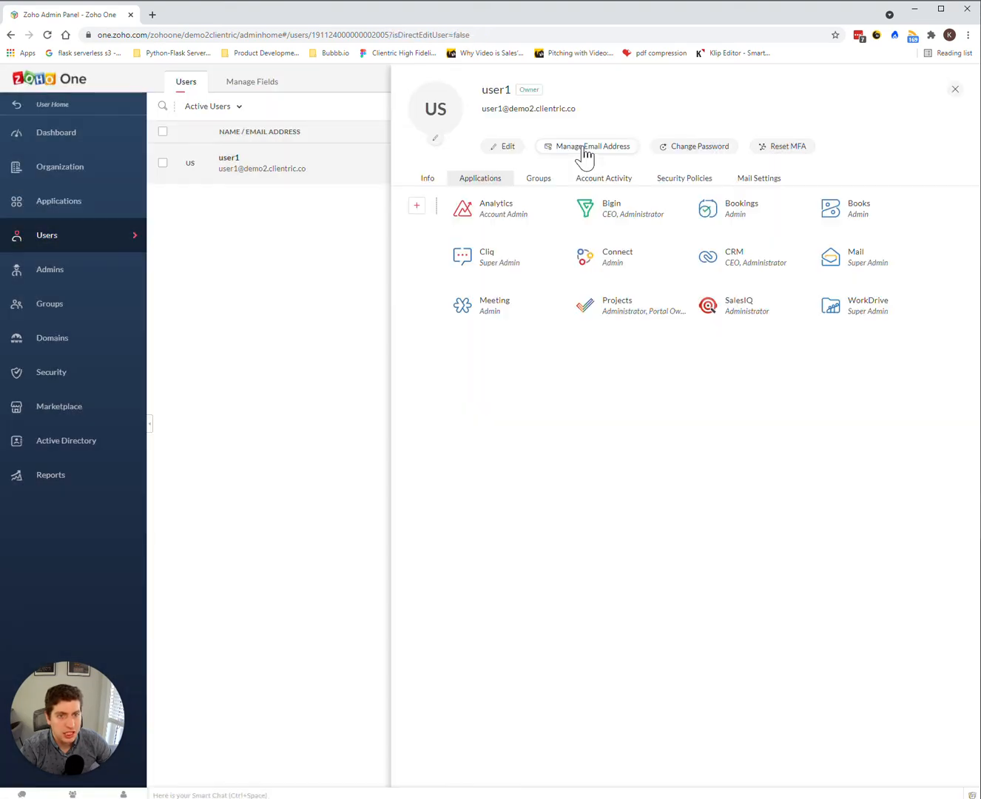
click(592, 146)
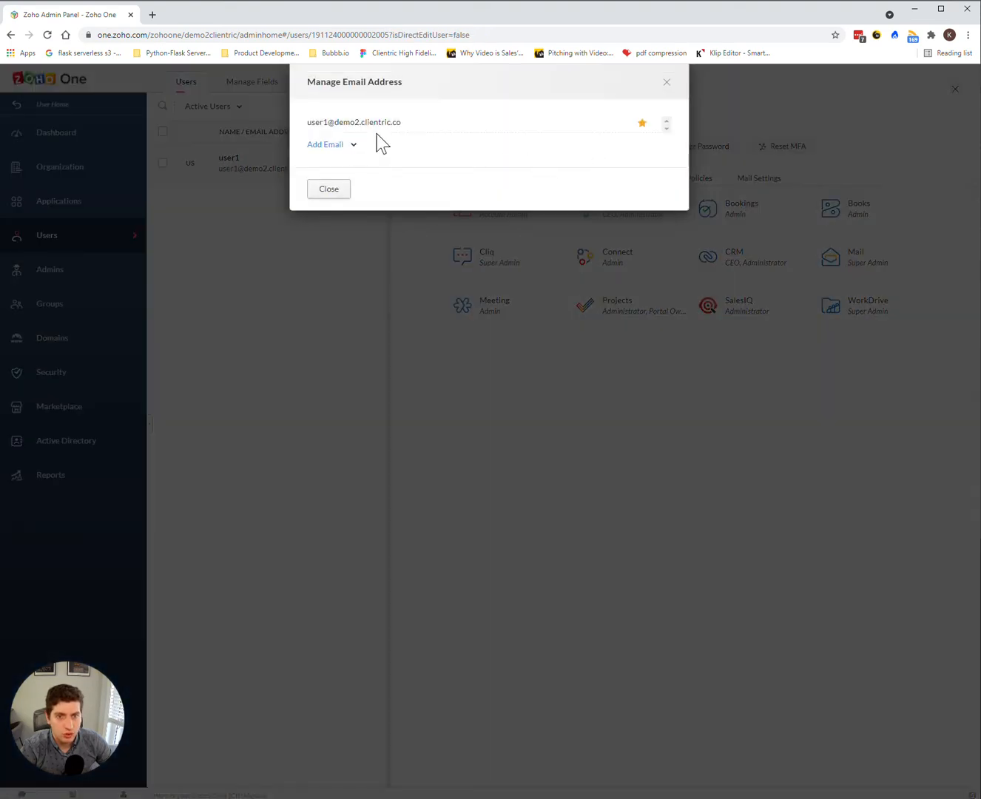
mouse_move(360, 152)
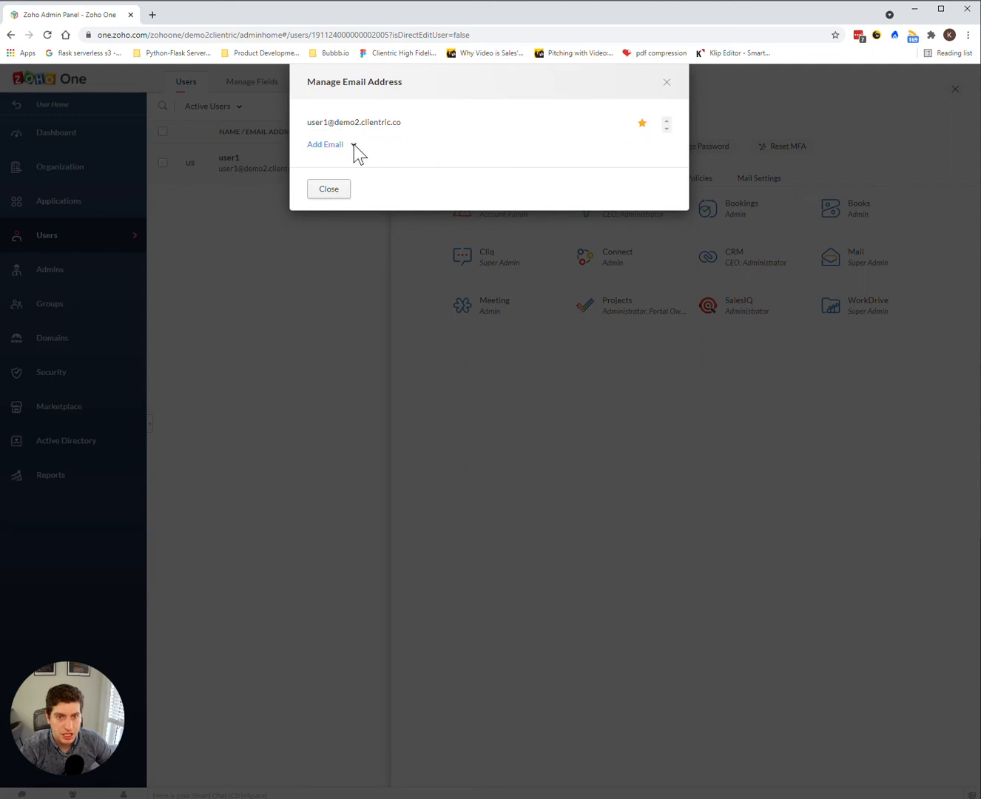
click(325, 145)
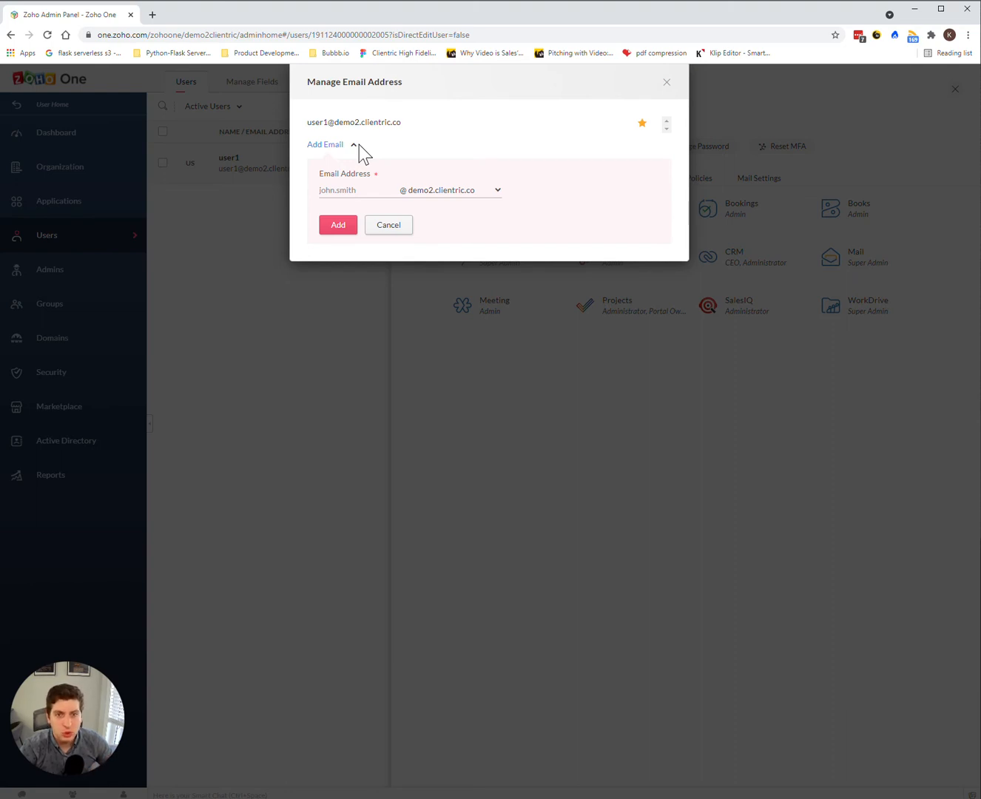
mouse_move(362, 189)
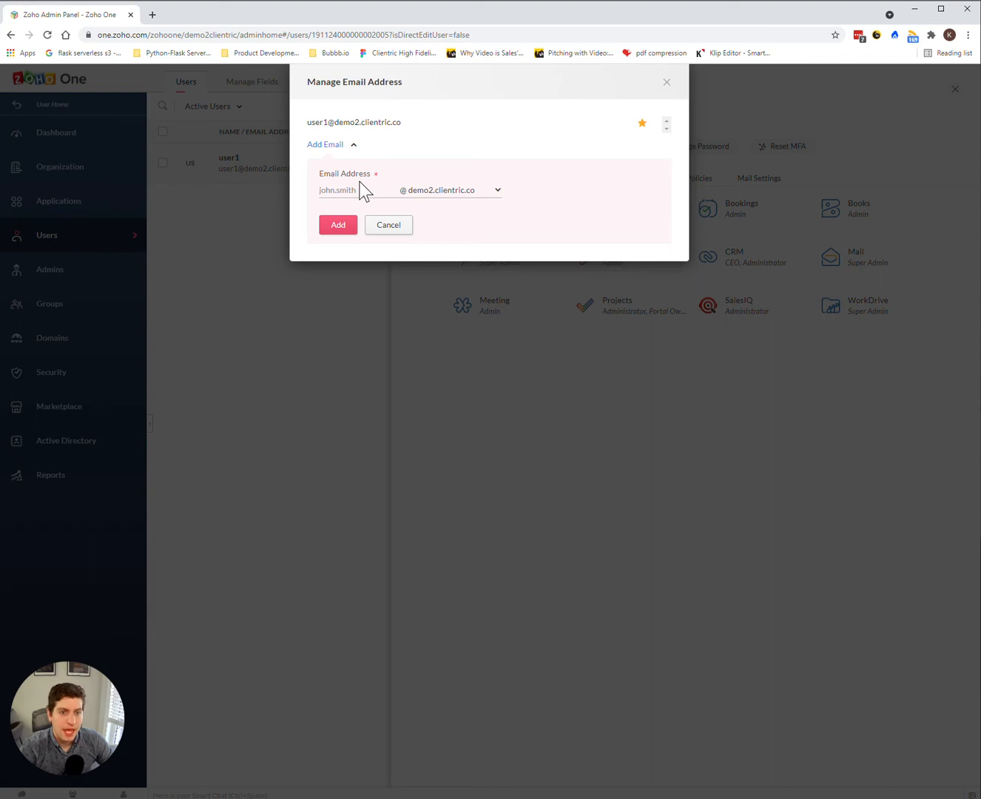
click(341, 190)
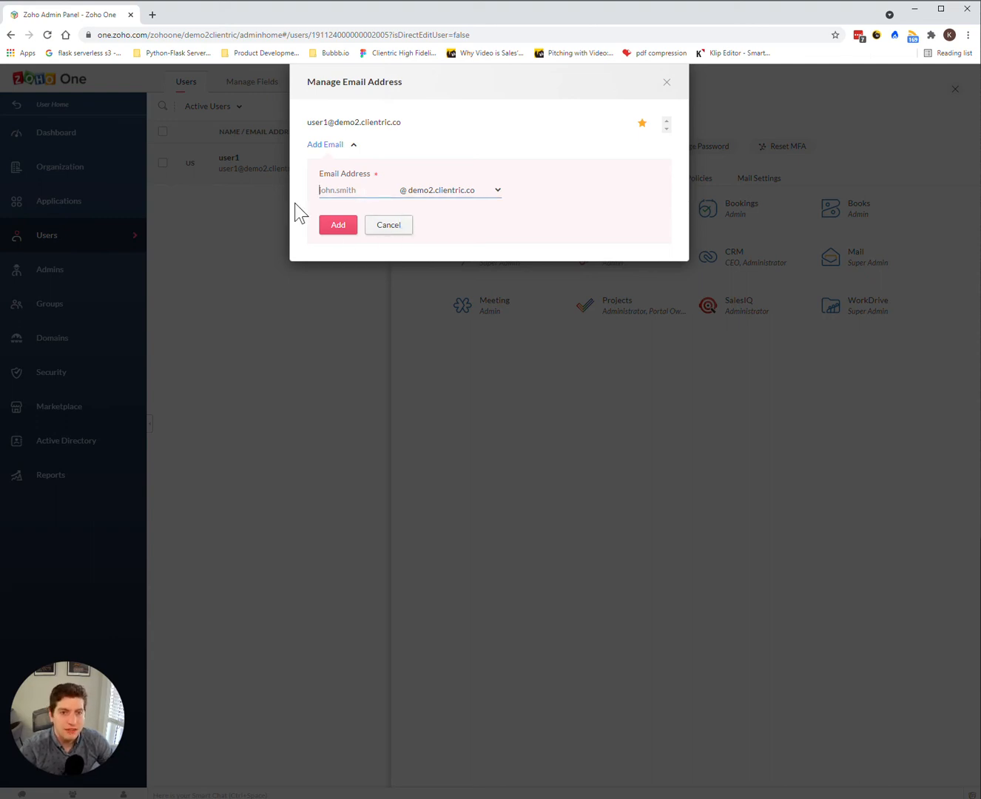
mouse_move(667, 88)
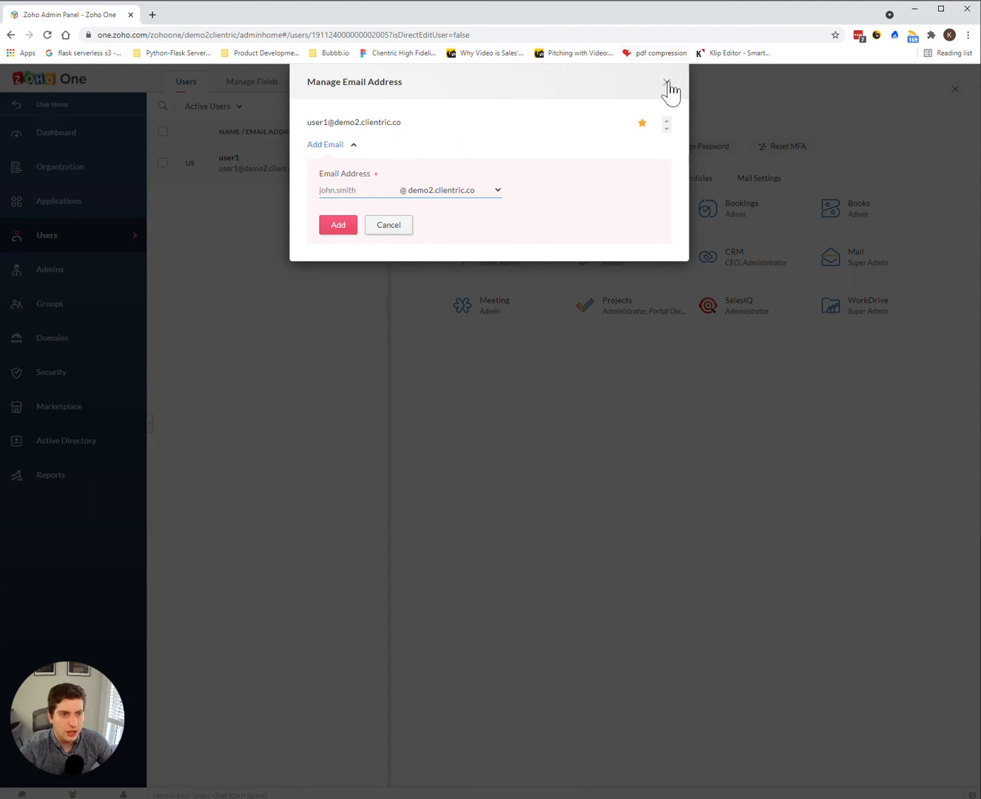
click(669, 87)
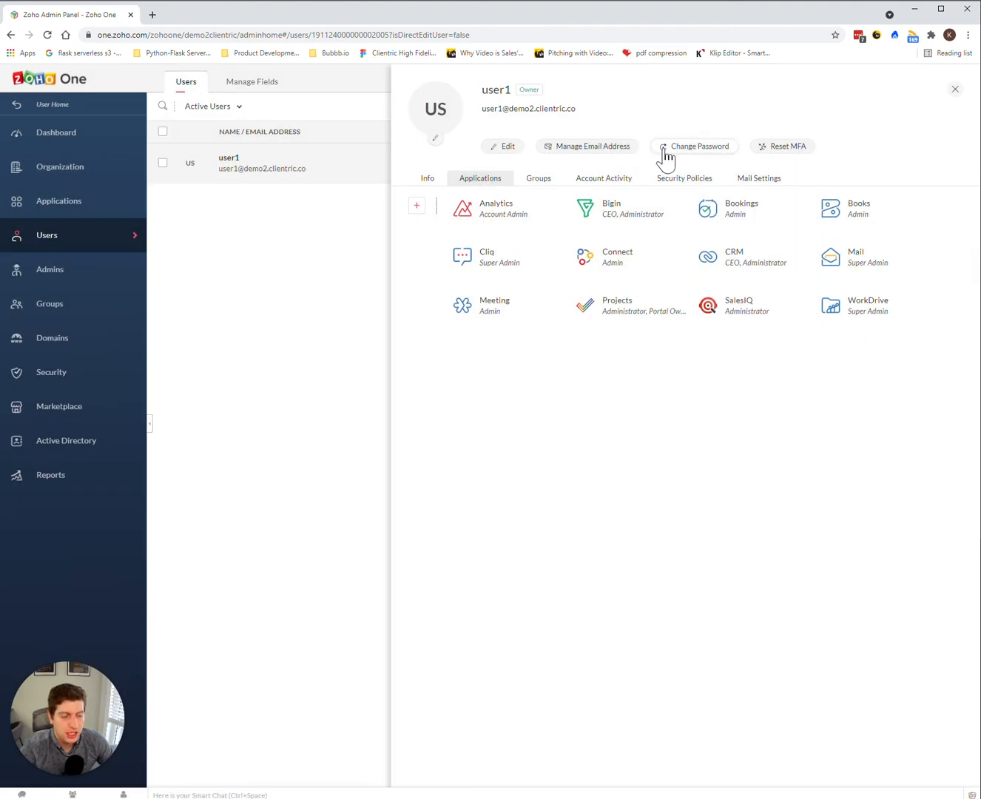
mouse_move(789, 164)
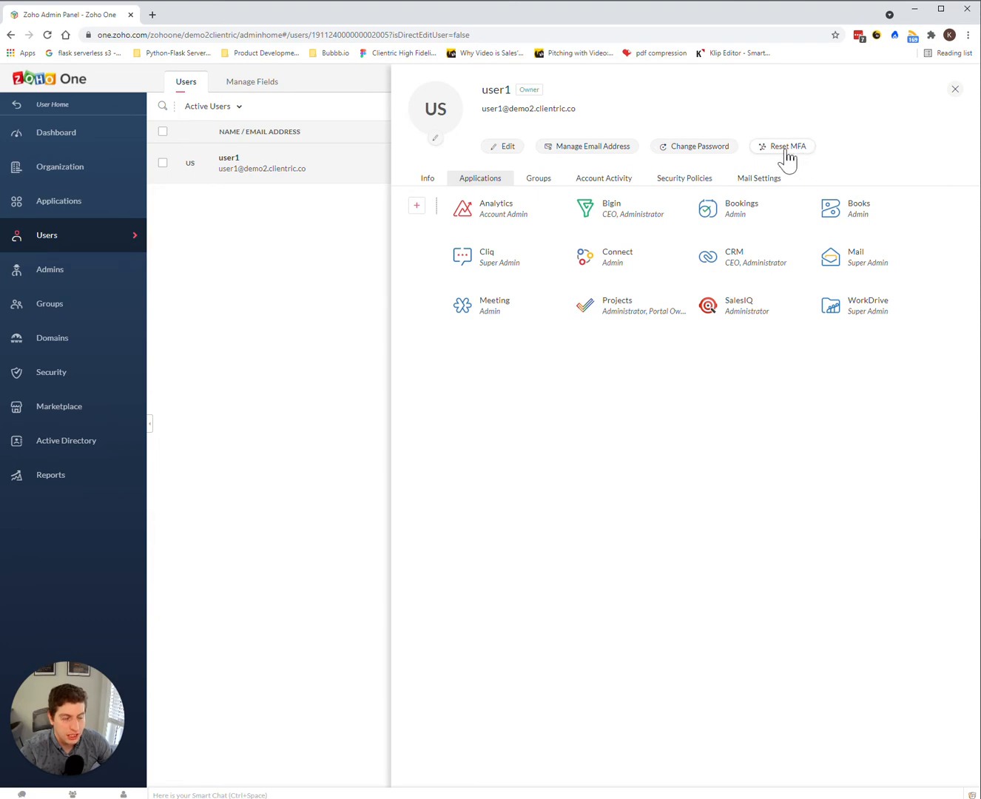
Show the owner's Groups tab, which reports no groups assigned
right_click(538, 180)
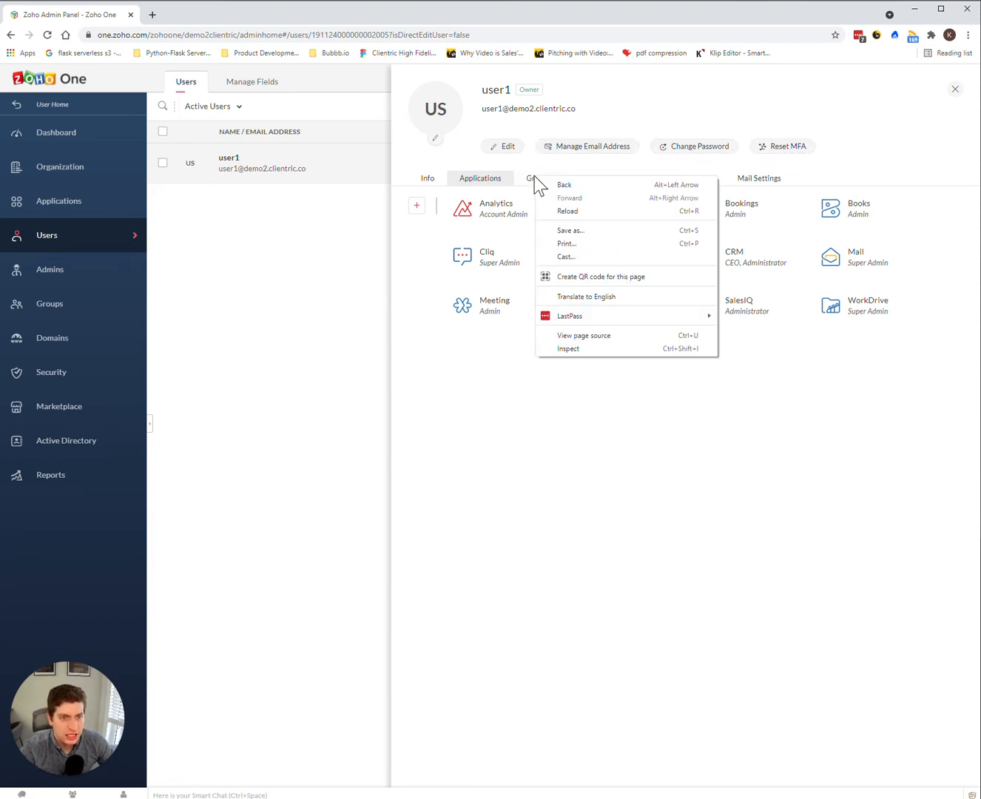
click(539, 178)
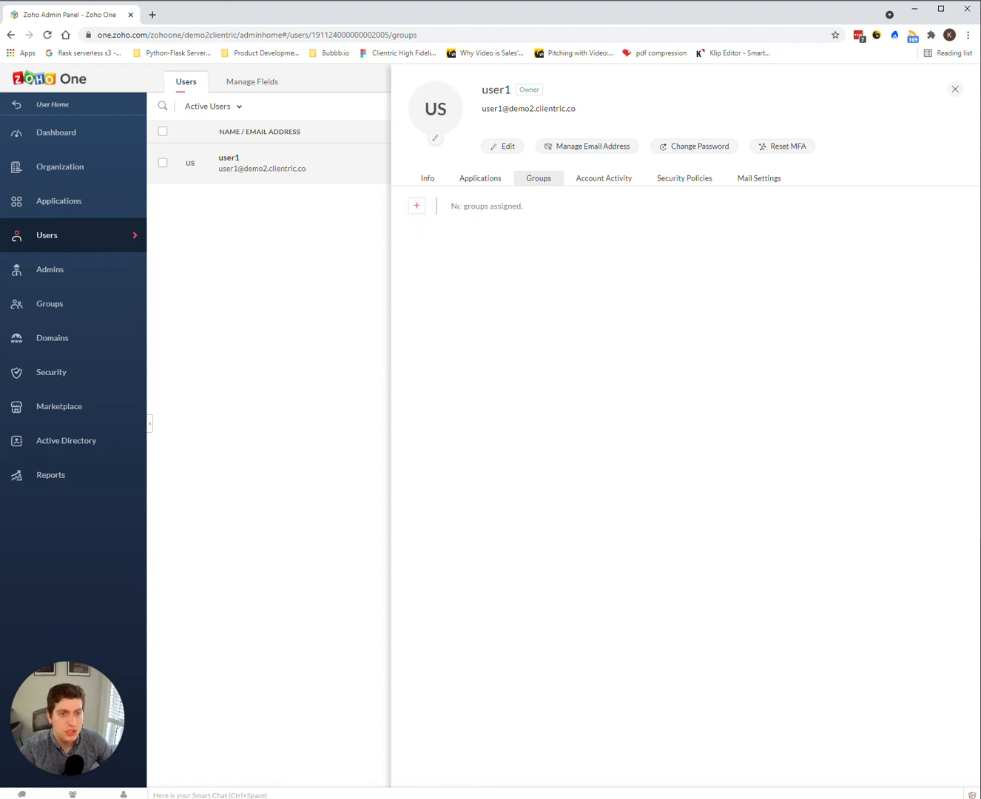
Review account activity, then security policies showing MFA not enabled and Default Policy unconfigured
click(604, 178)
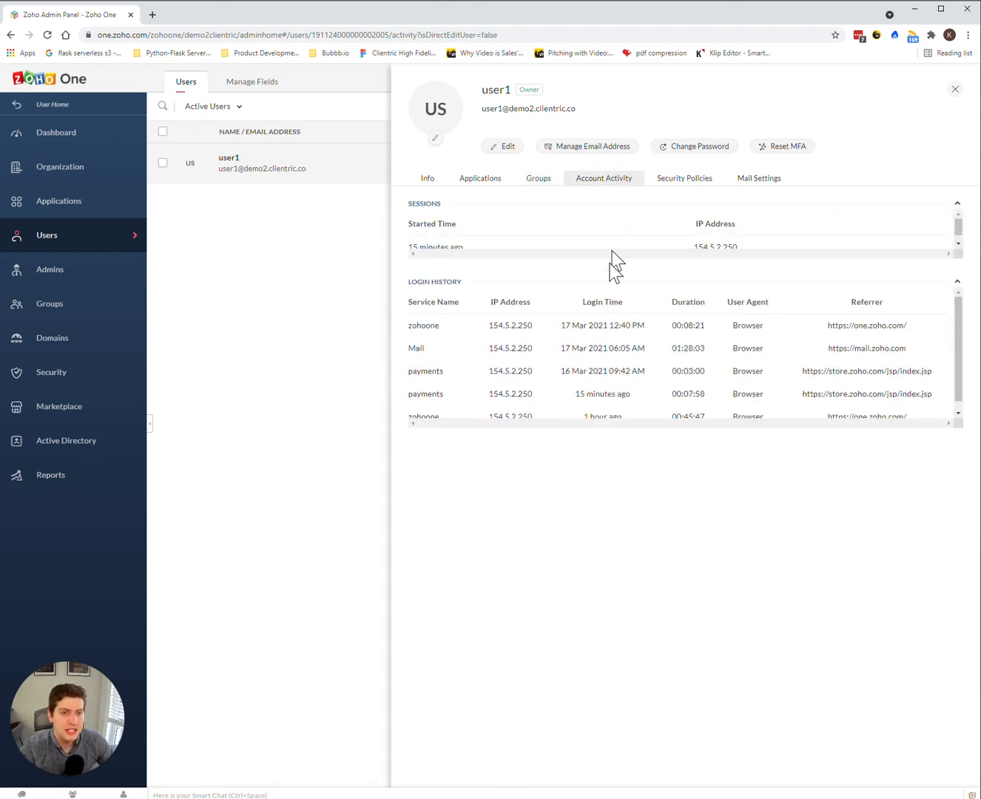
mouse_move(718, 245)
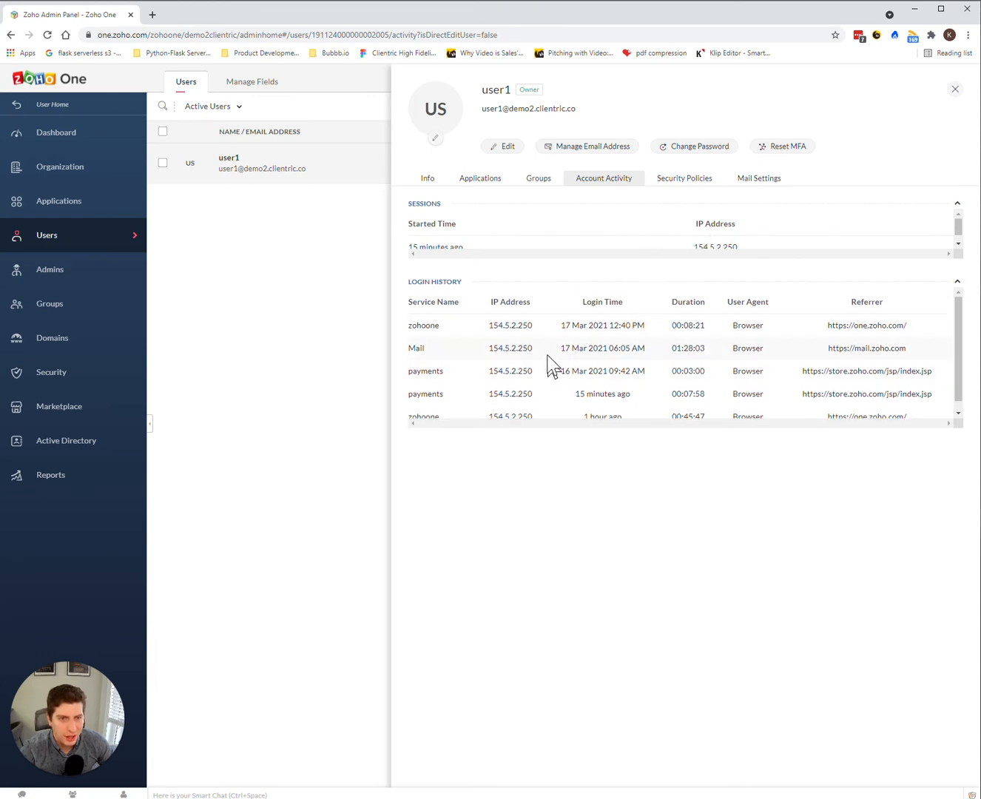
click(684, 177)
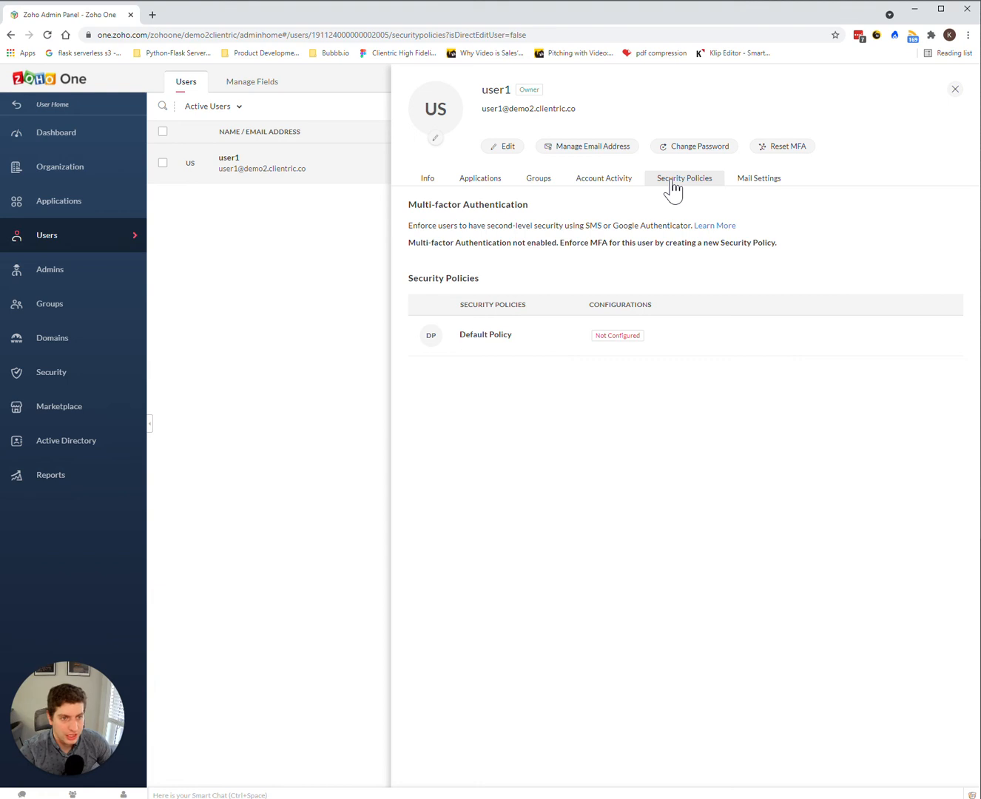
mouse_move(758, 177)
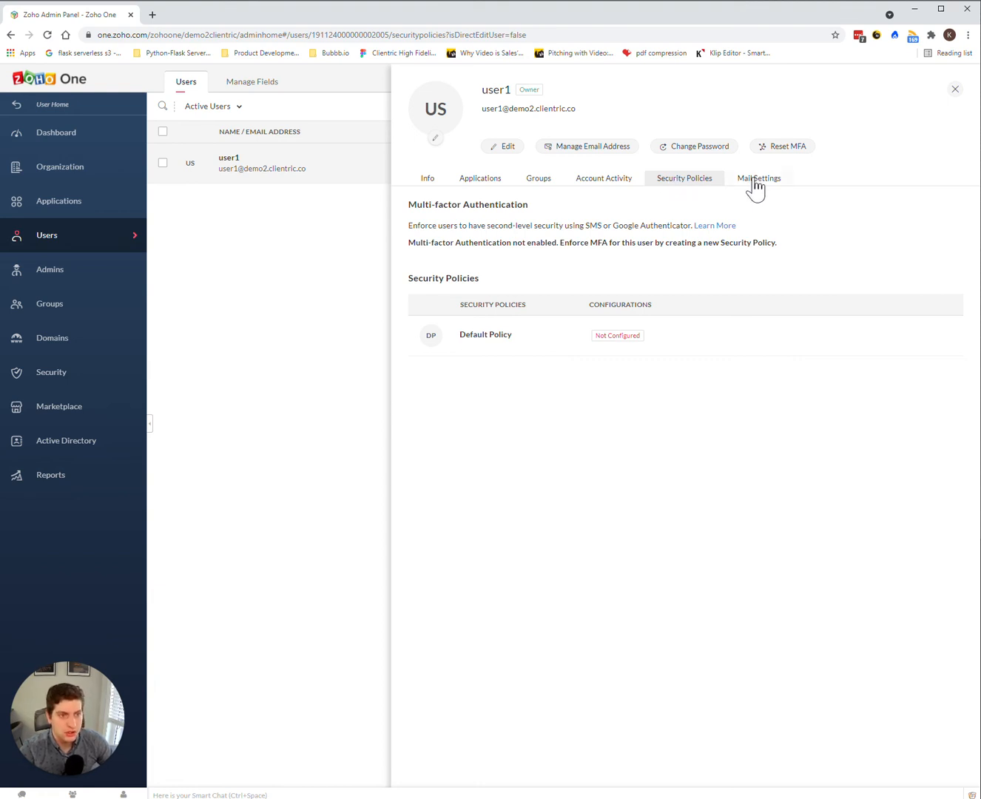
Show Mail Settings: outgoing, incoming, POP and spam check on; ActiveSync and IMAP off
click(758, 179)
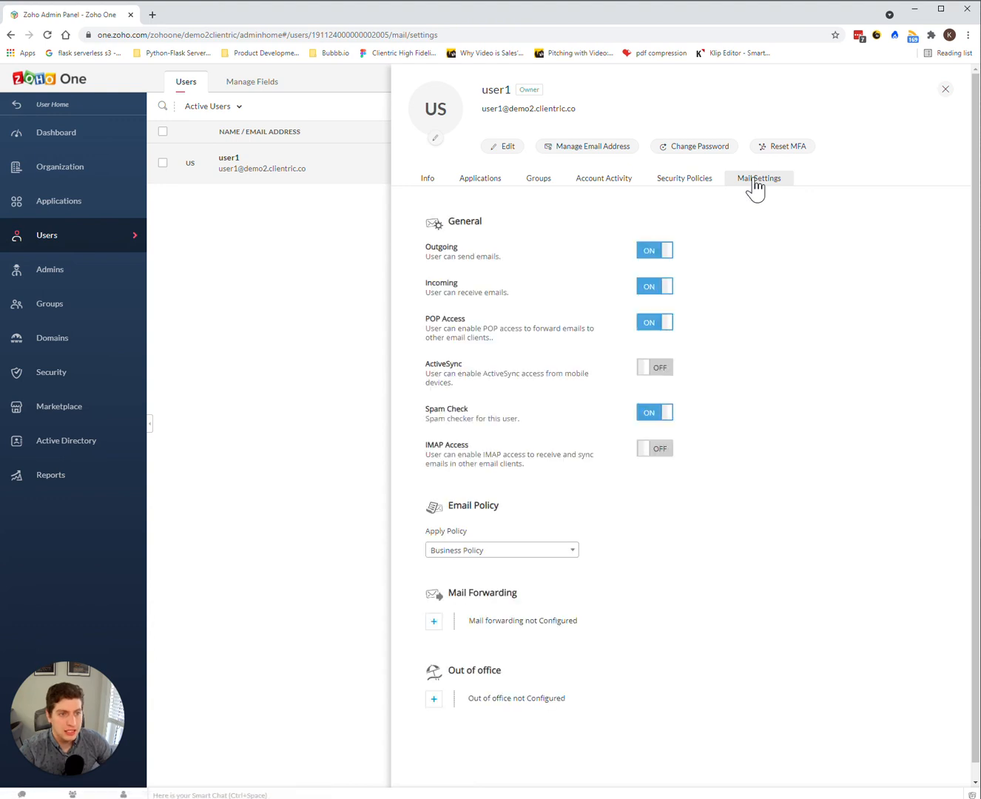
mouse_move(480, 416)
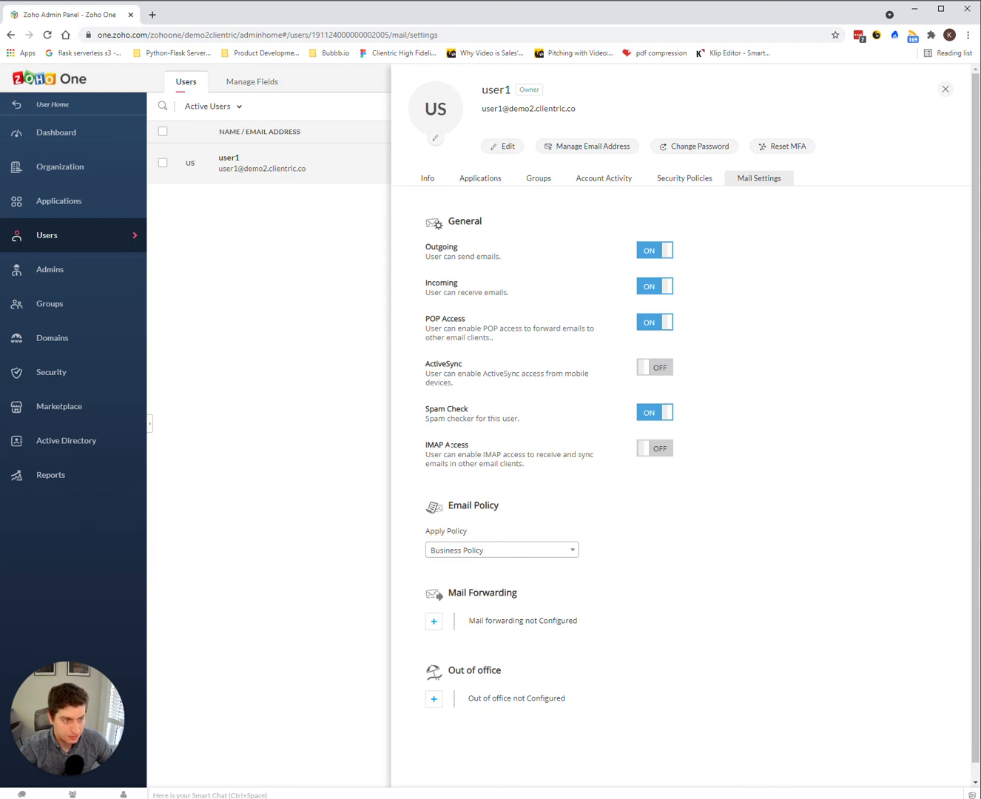
mouse_move(539, 277)
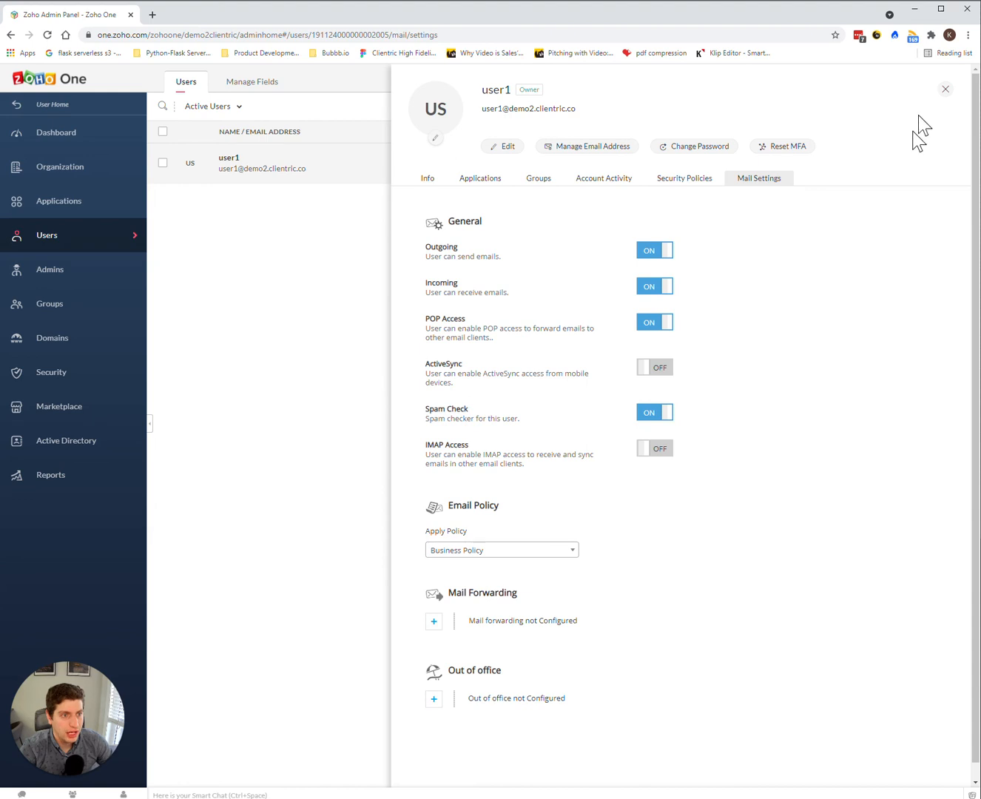
mouse_move(755, 219)
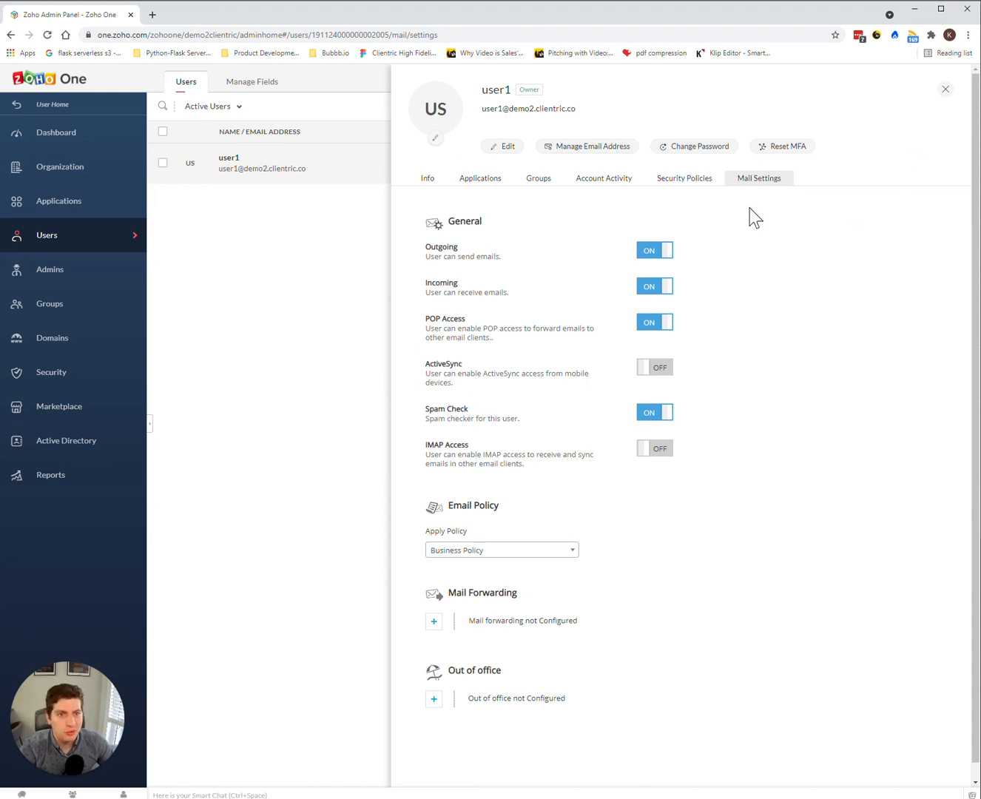
mouse_move(946, 97)
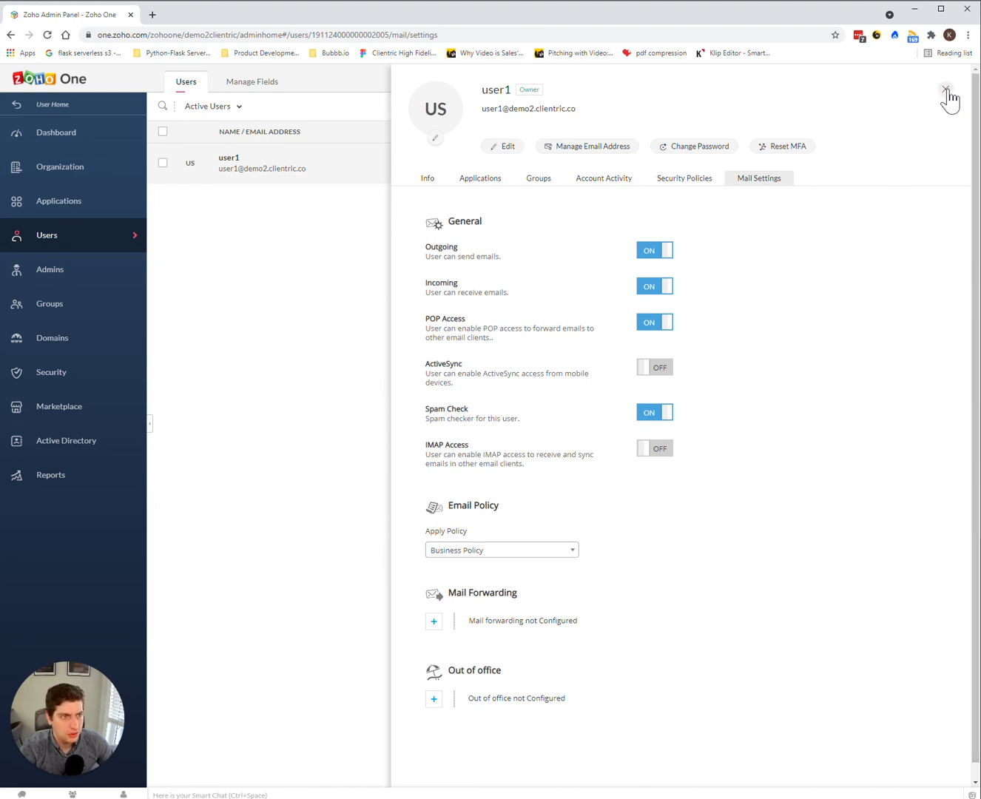